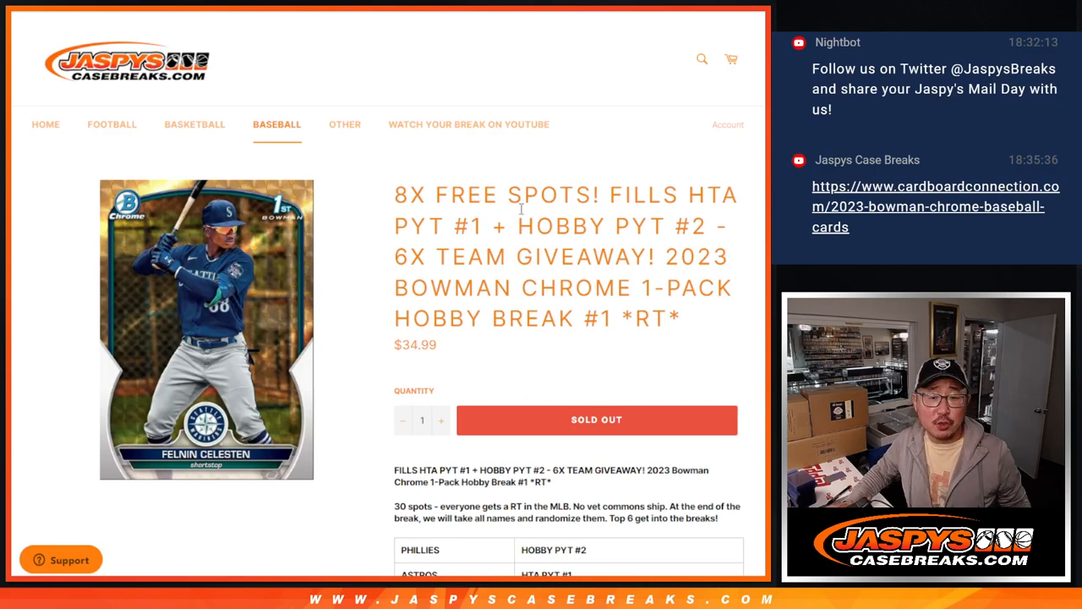
Highlight the break's product title and the '8X FREE SPOTS!' wording on the page.
left_click_drag(668, 258, 685, 320)
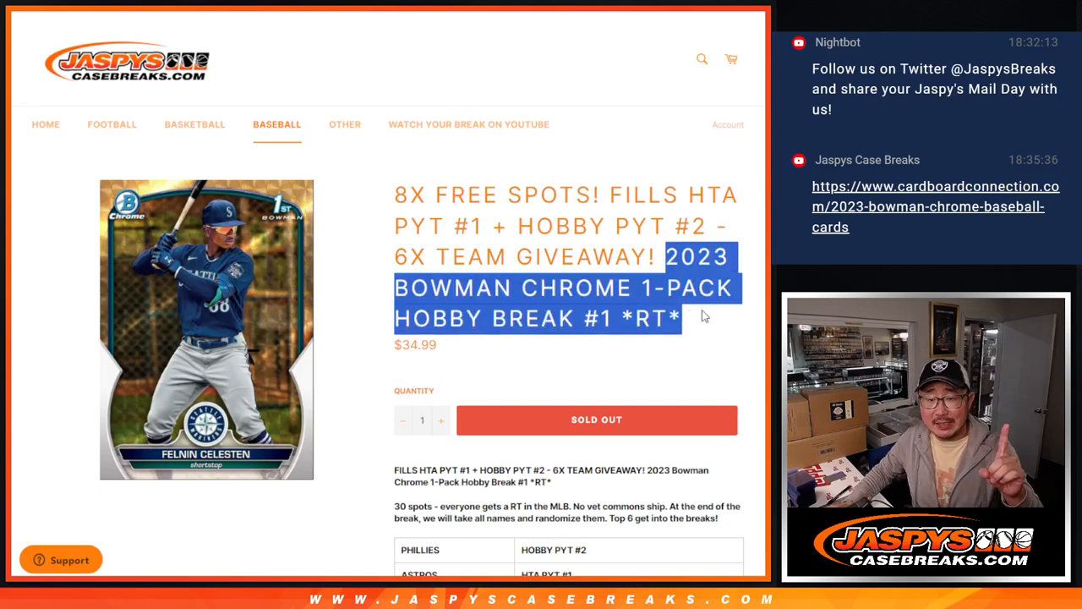
left_click(706, 317)
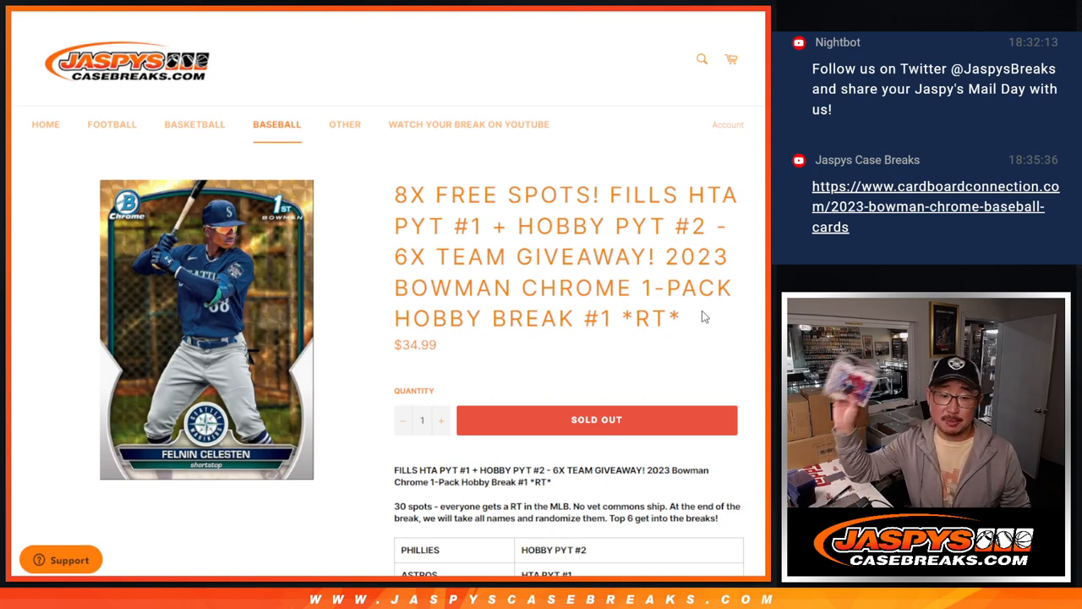
mouse_move(601, 221)
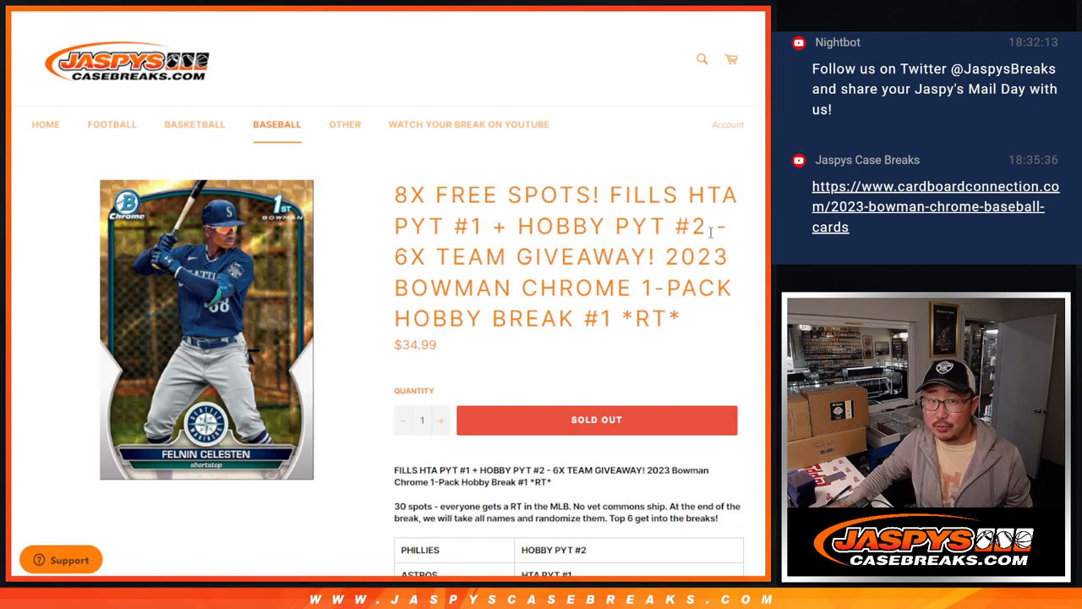
double_click(456, 194)
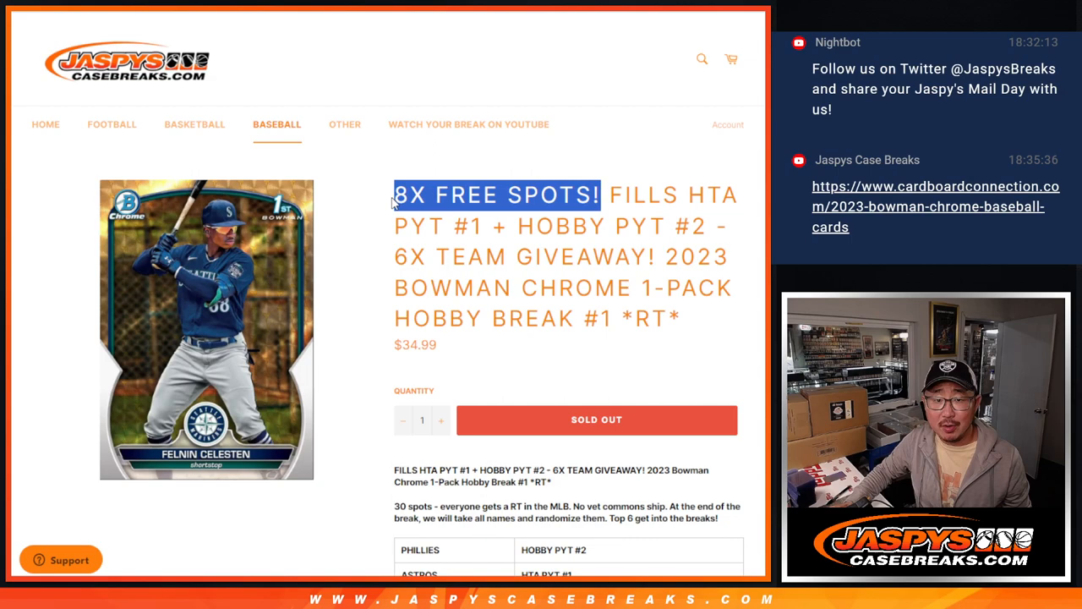
scroll("down", 3)
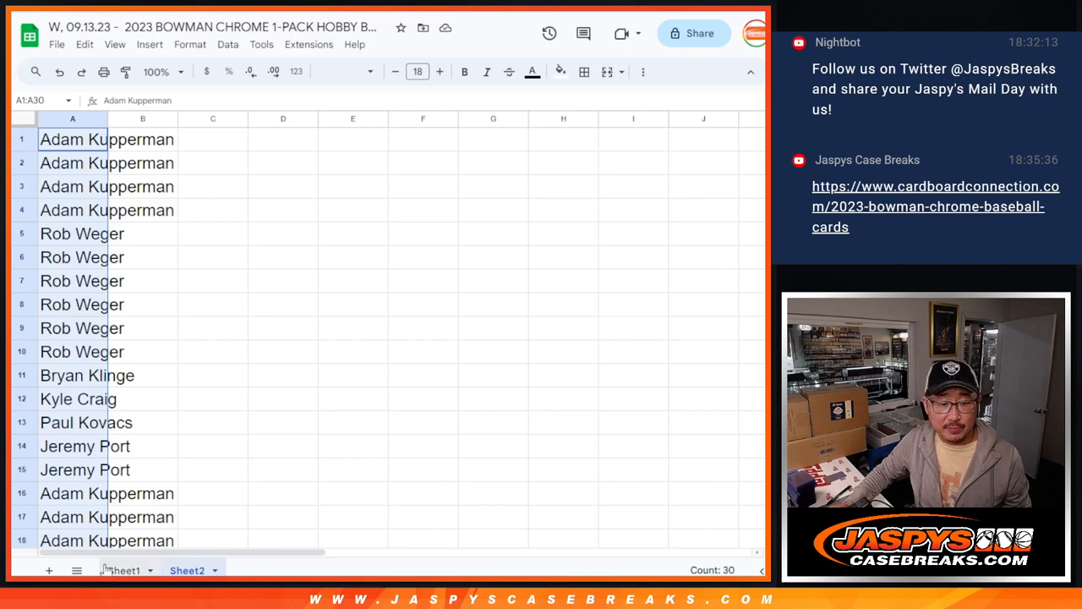
Paste the team and break-spot pairs into Sheet3, then select the whole sheet to restyle it.
left_click(48, 570)
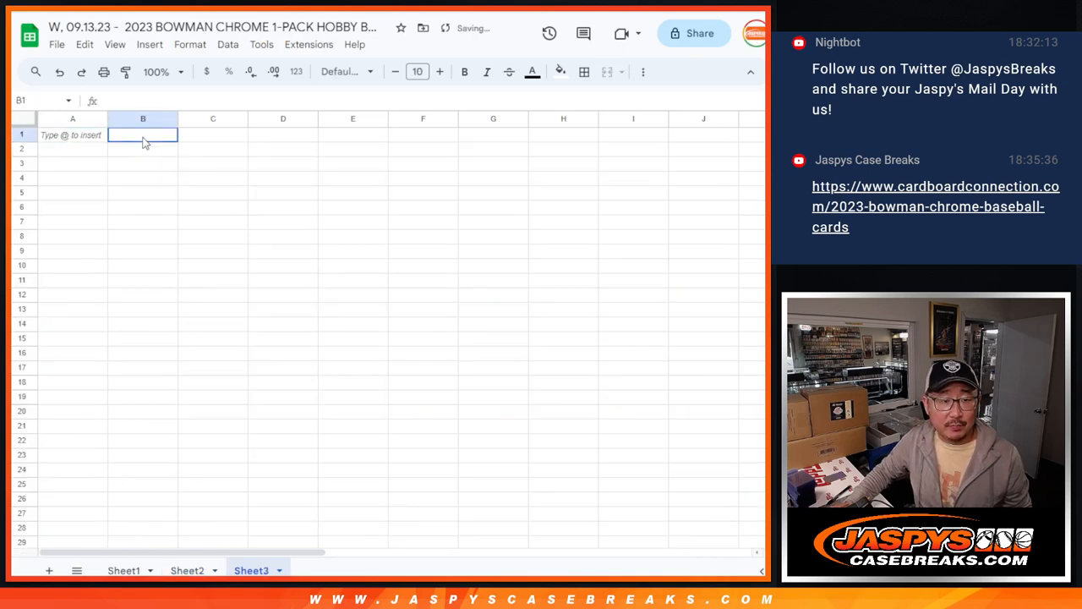
key("ctrl+v")
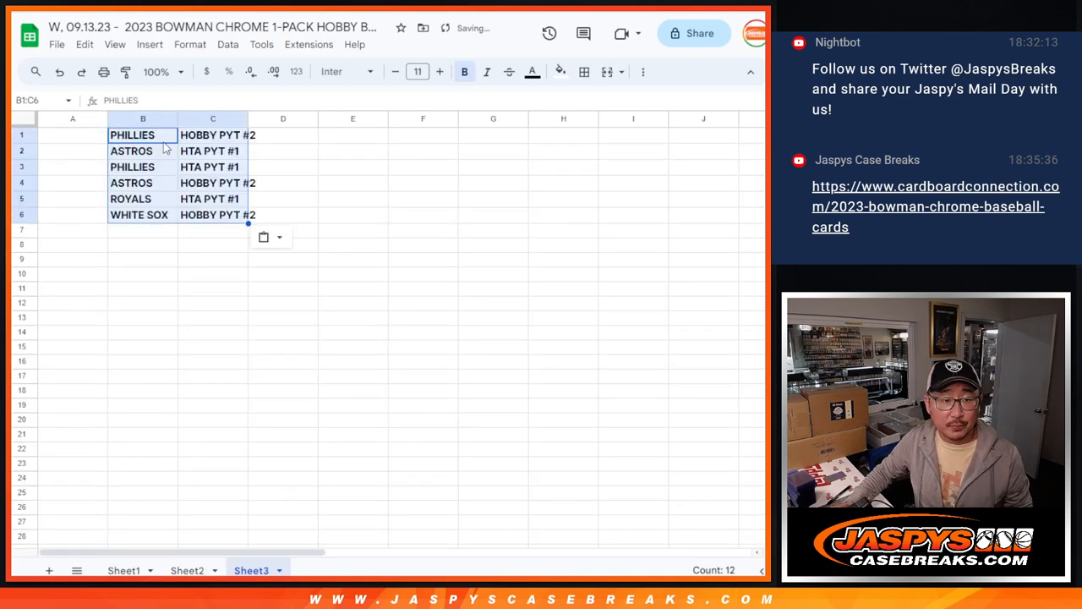
left_click(343, 71)
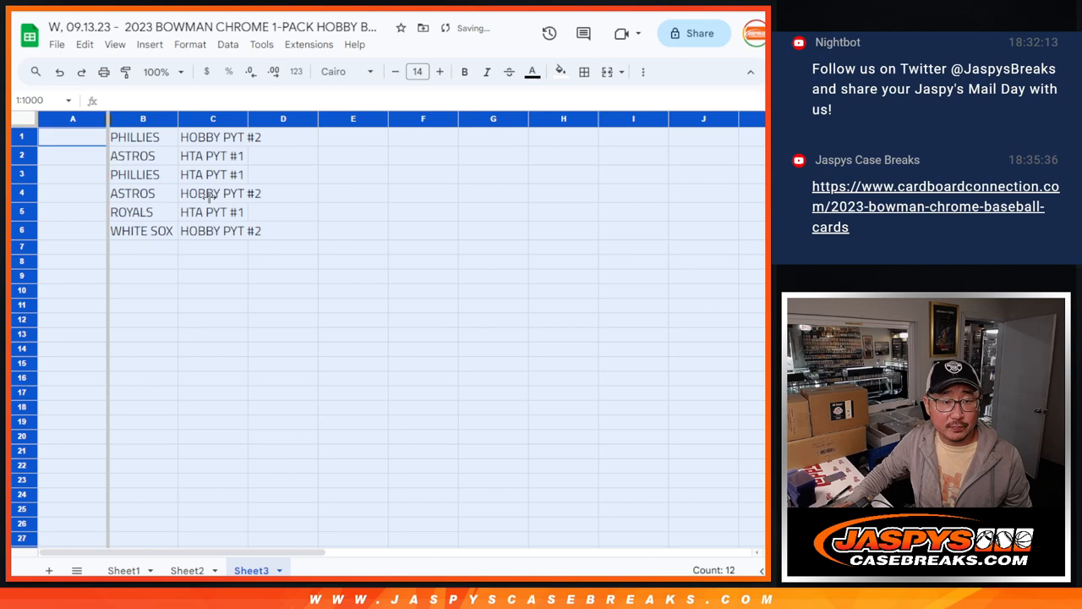
left_click(187, 569)
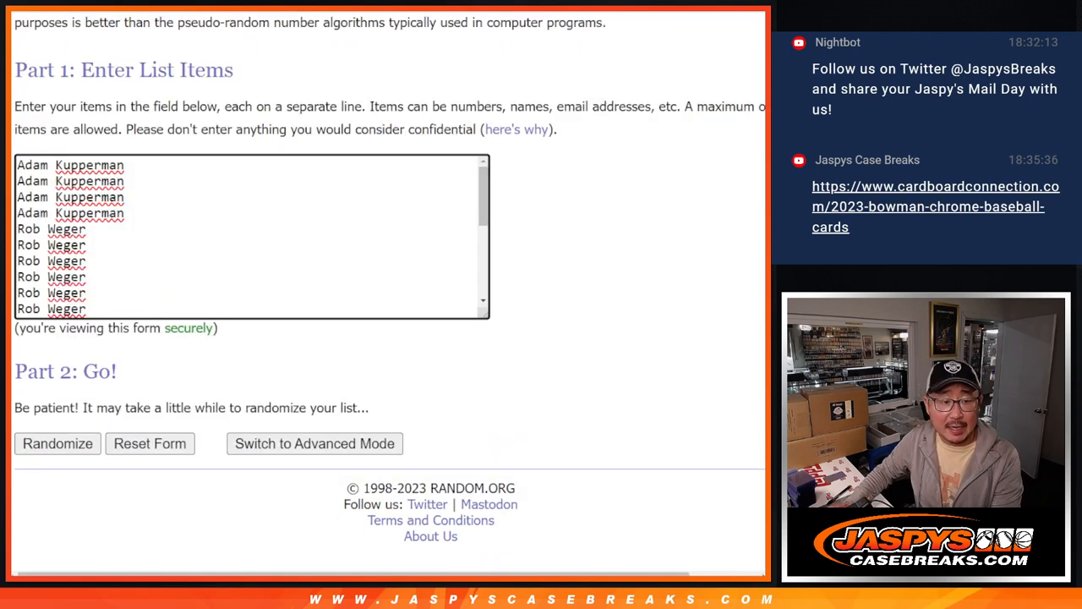
Randomize the name list repeatedly and select the first eight shuffled names.
left_click(58, 443)
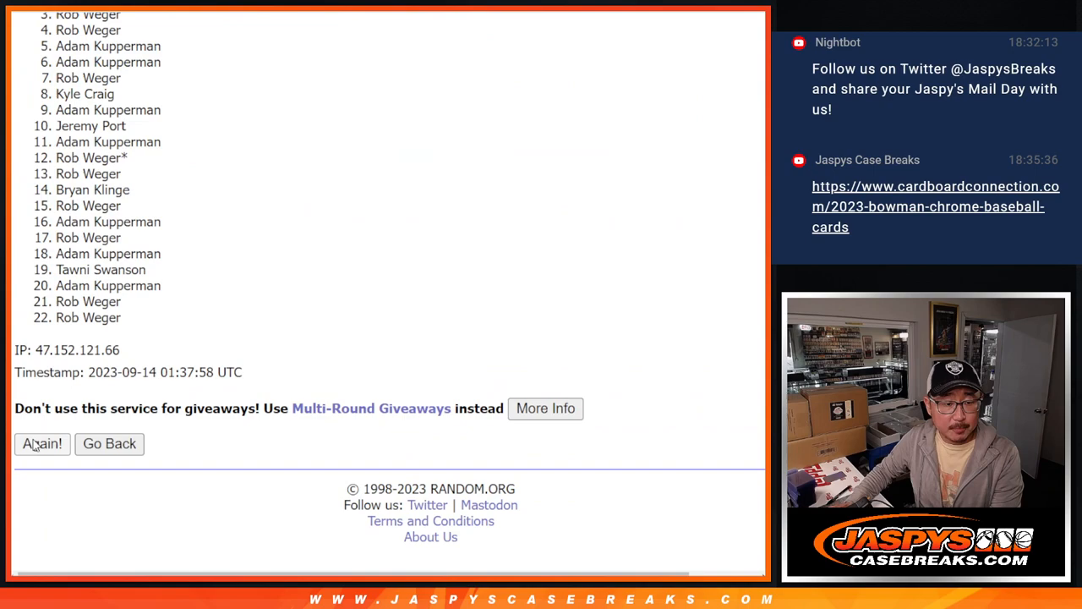
left_click(41, 443)
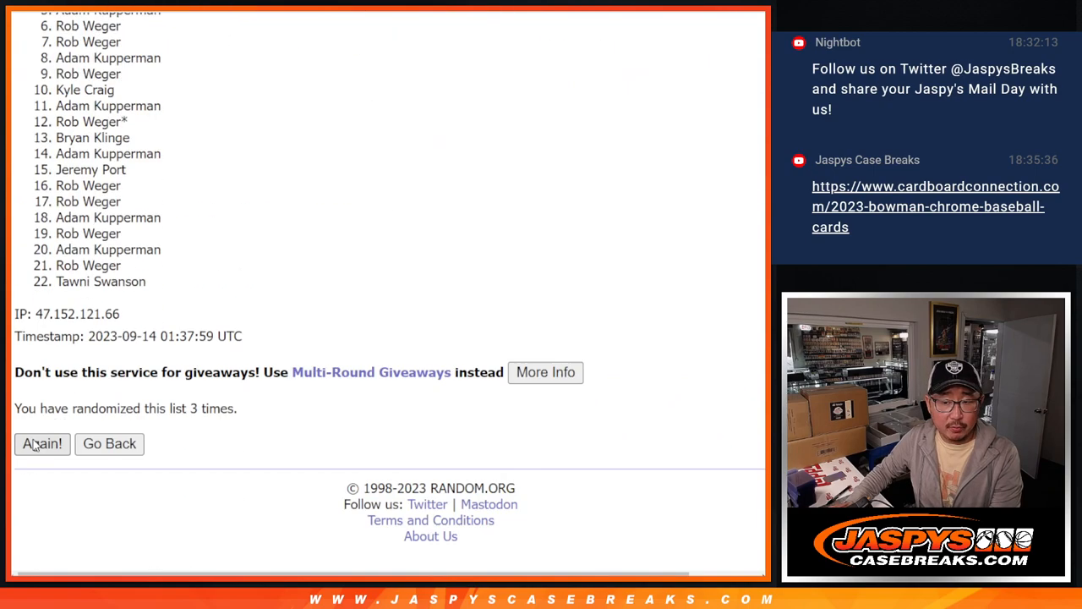
left_click(41, 443)
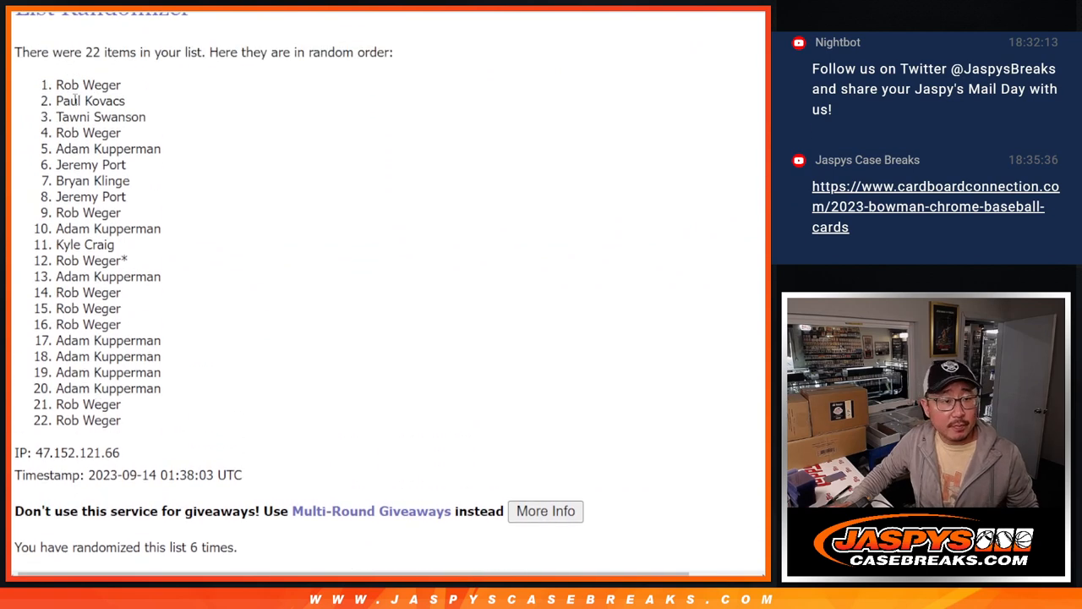
left_click_drag(58, 84, 160, 149)
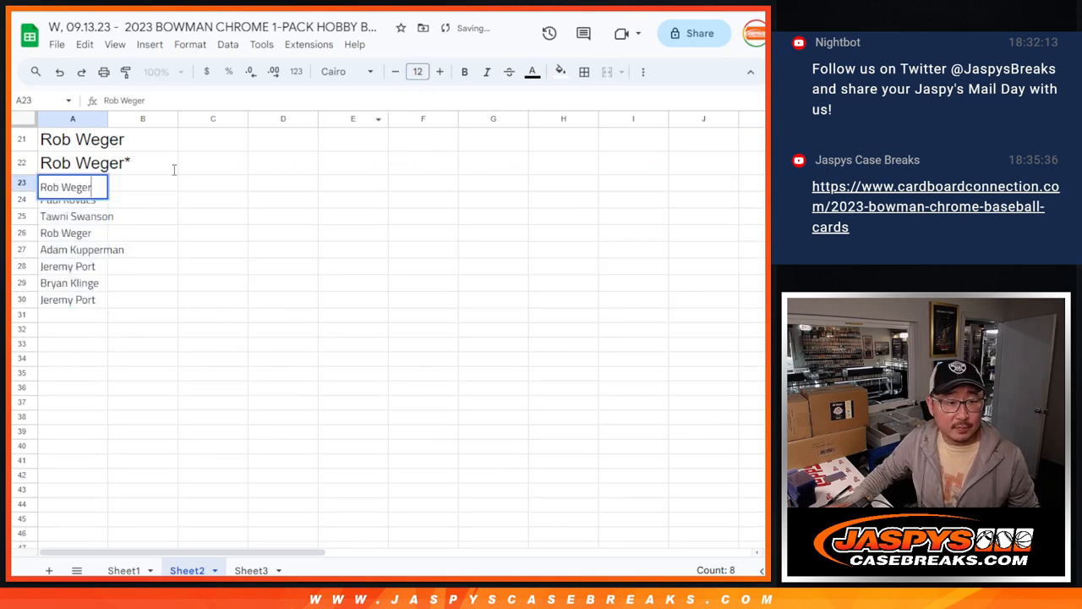
Append a ^ caret to the new names on Sheet2, moving cell to cell.
type("^")
left_click(73, 250)
type("^")
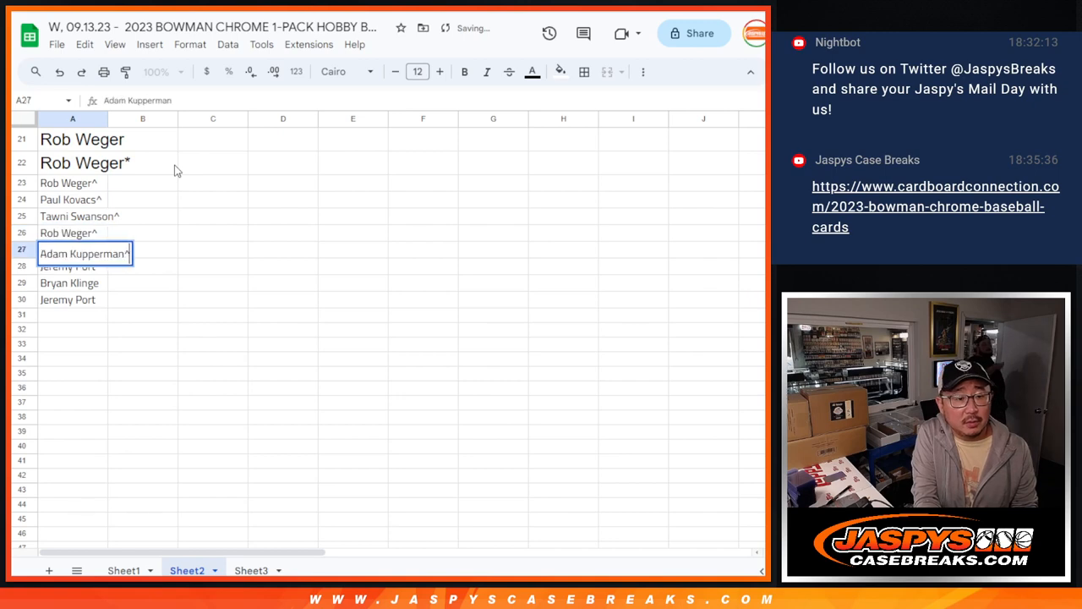
left_click(72, 302)
type("^")
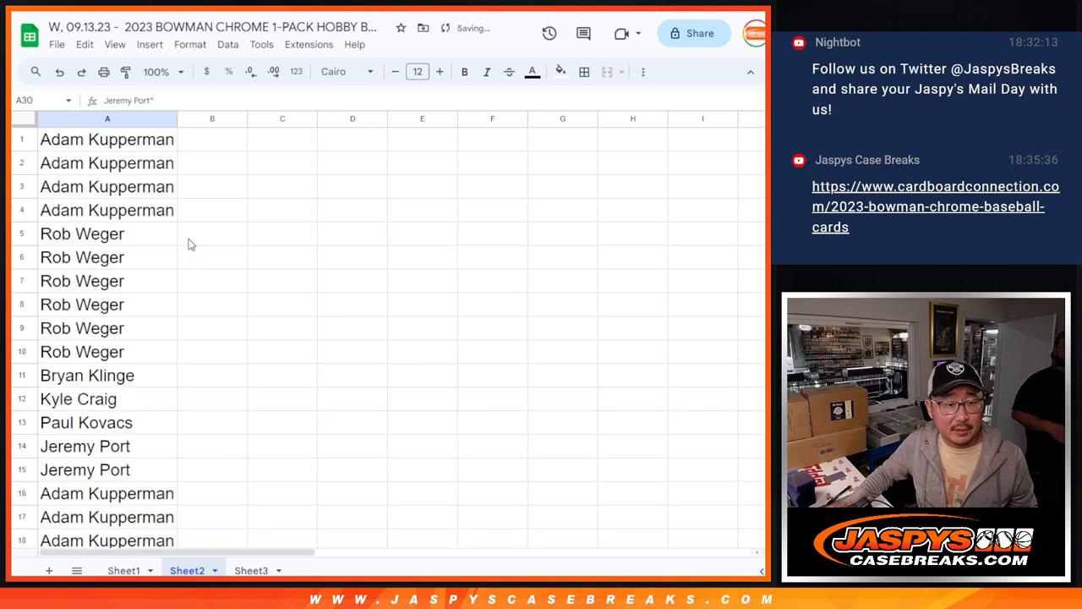
Return to RANDOM.ORG and roll the two dice.
left_click(124, 570)
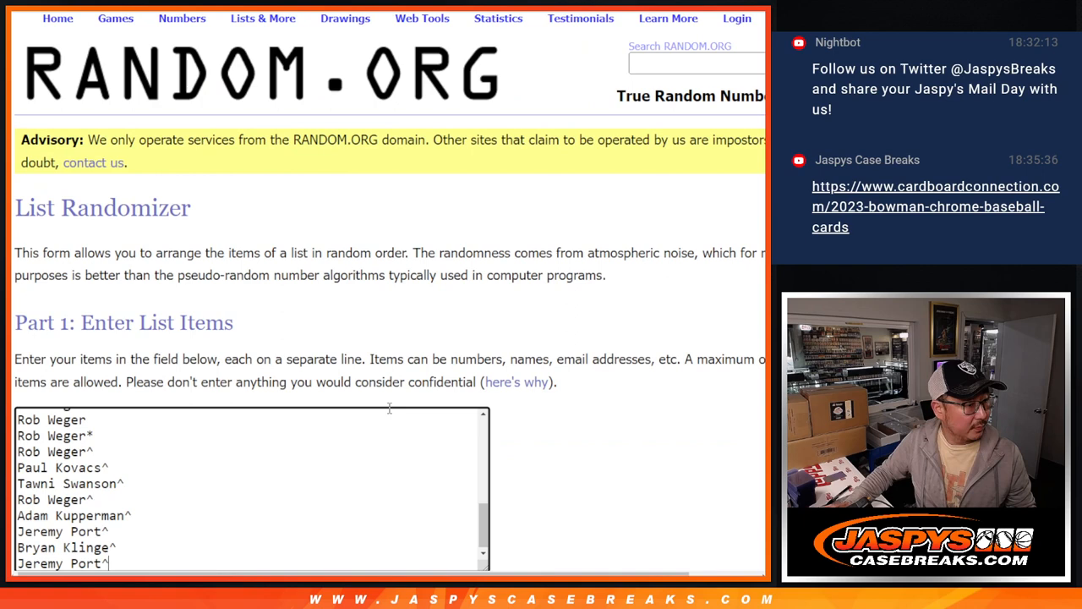
scroll("down", 3)
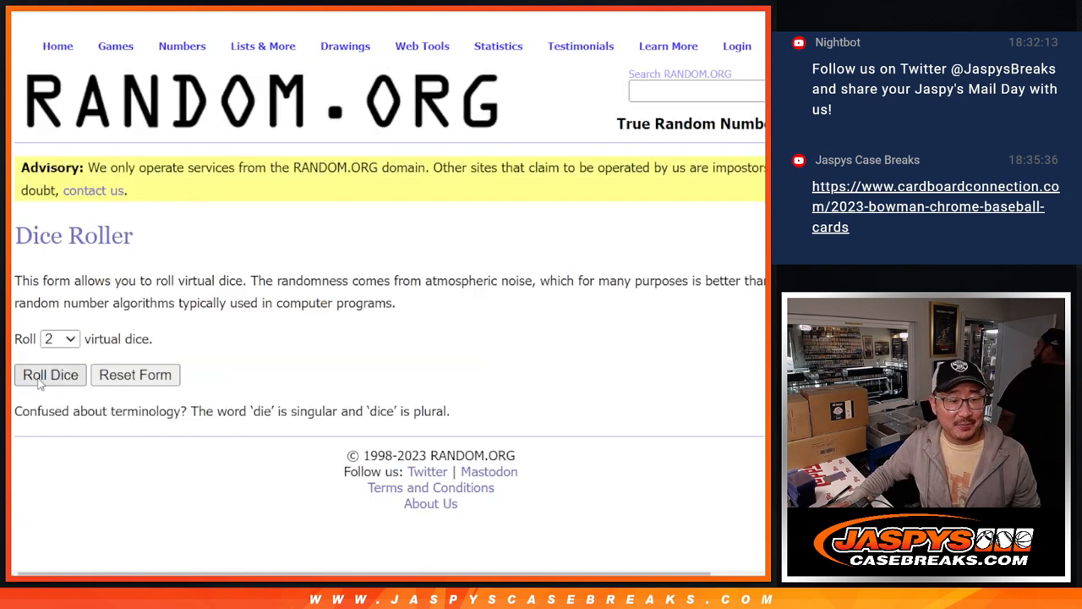
left_click(50, 375)
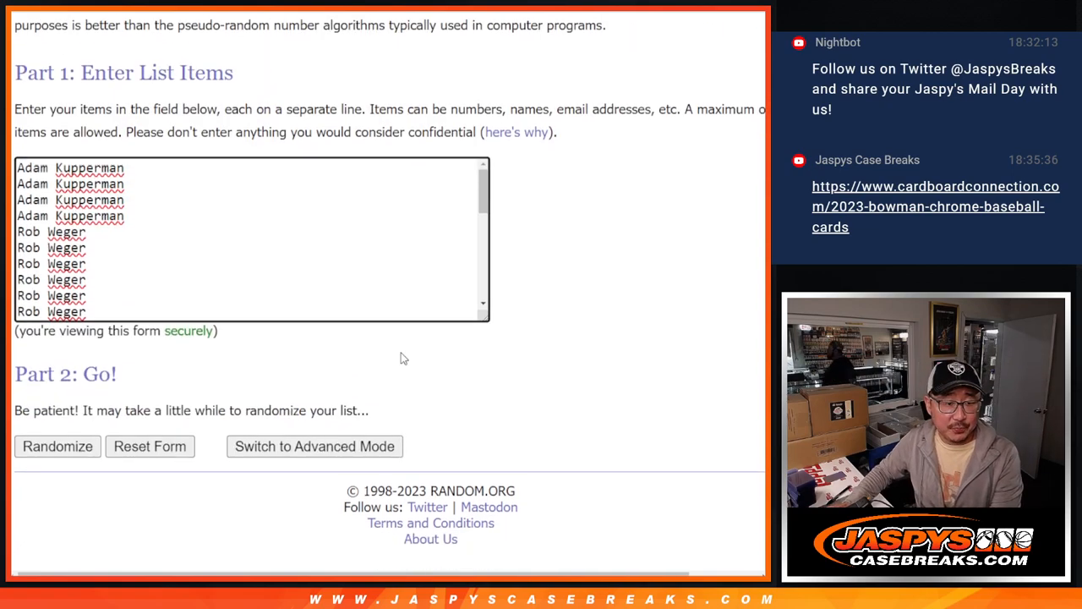
Randomize the 30-name list again and scroll through the shuffled results.
left_click(57, 446)
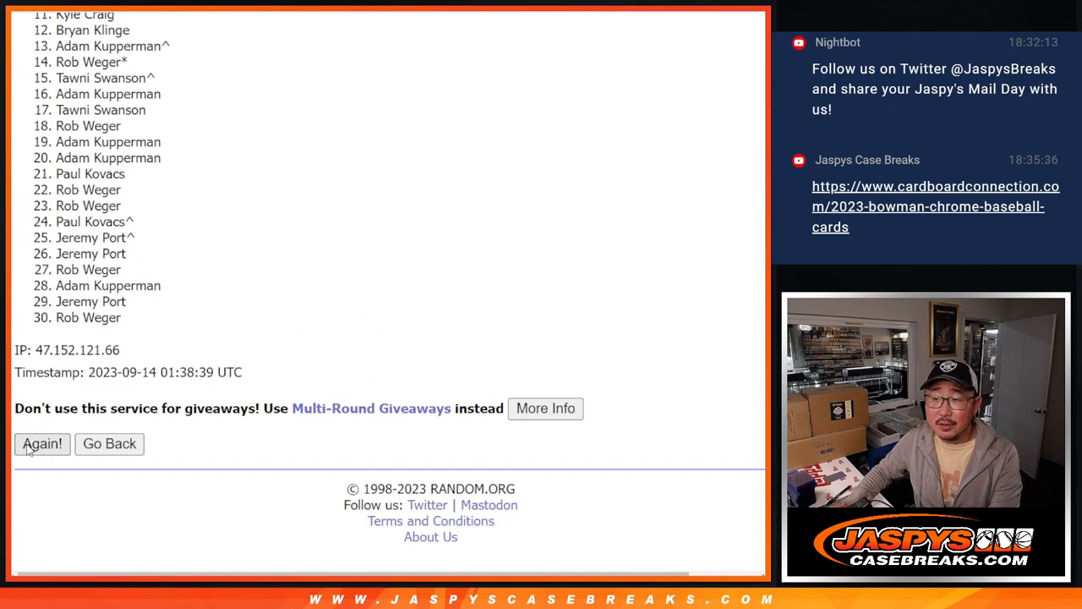
left_click(41, 444)
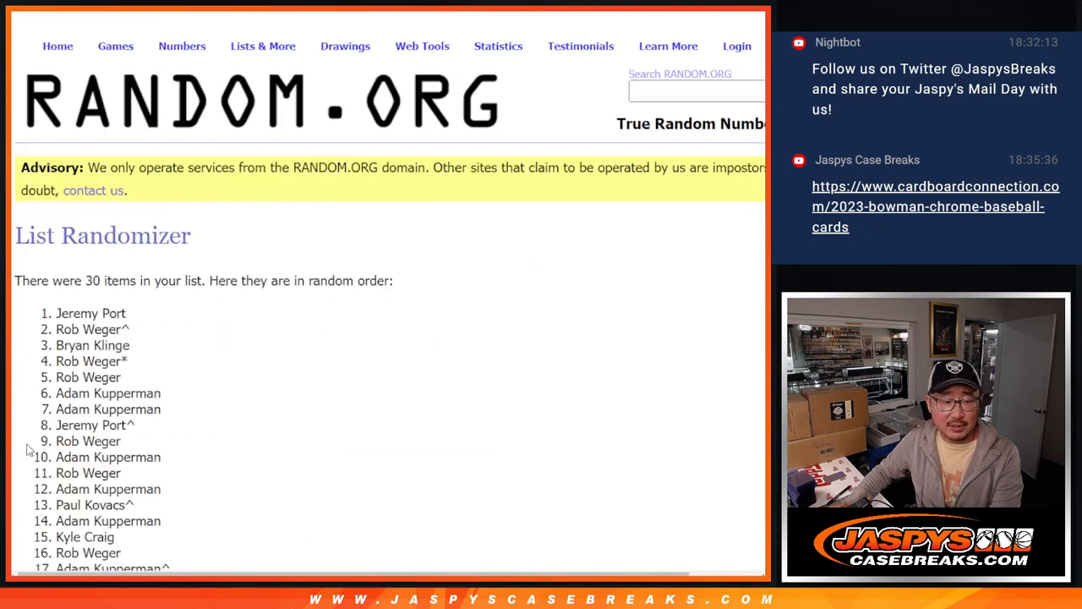
scroll("down", 3)
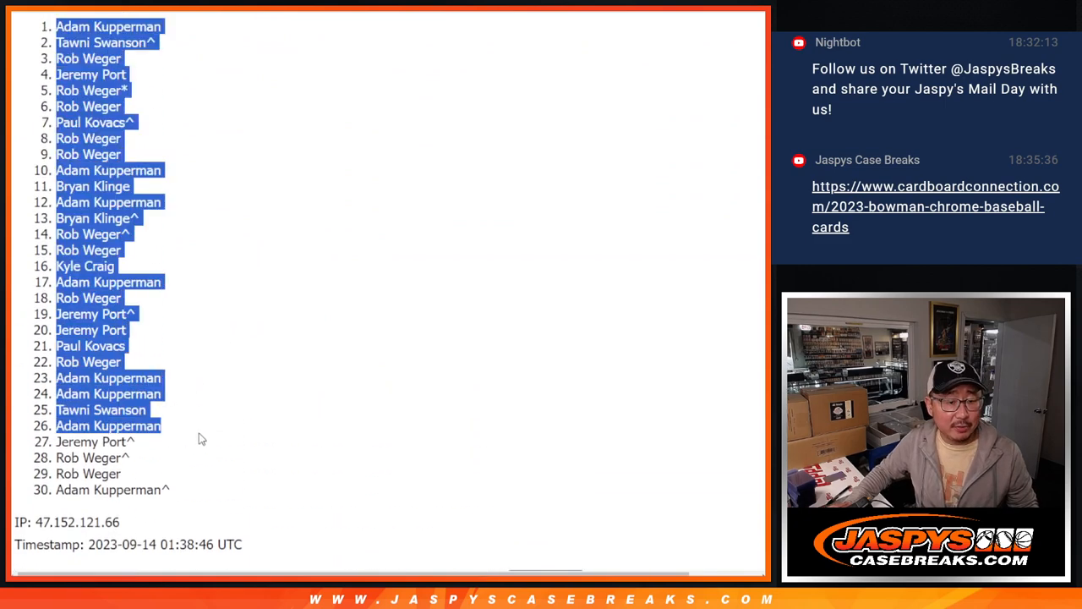
scroll("down", 3)
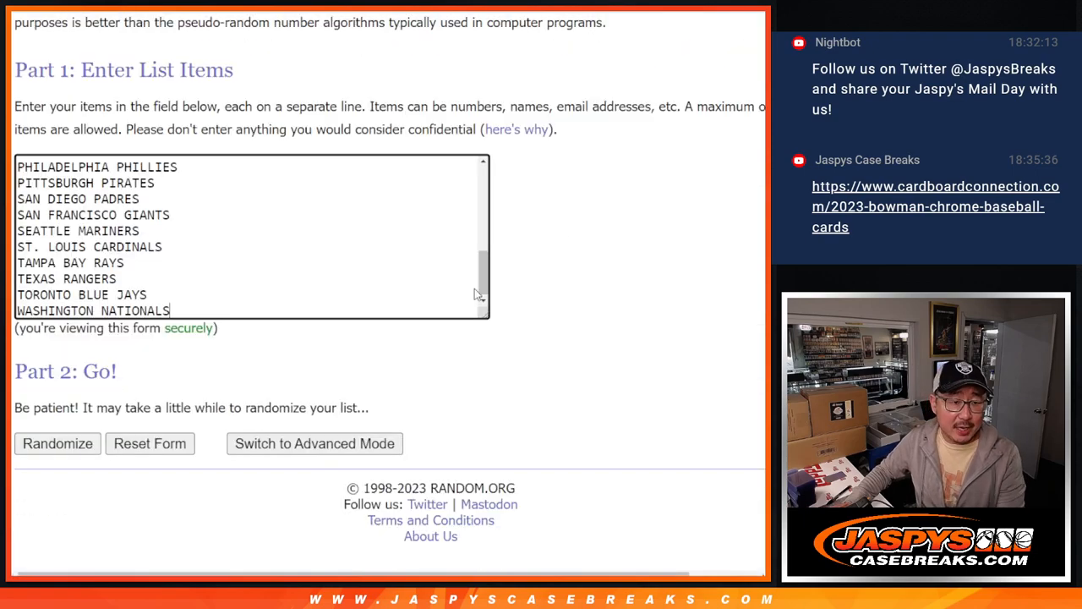
Randomize the MLB team list repeatedly and scroll down the final order.
left_click(57, 443)
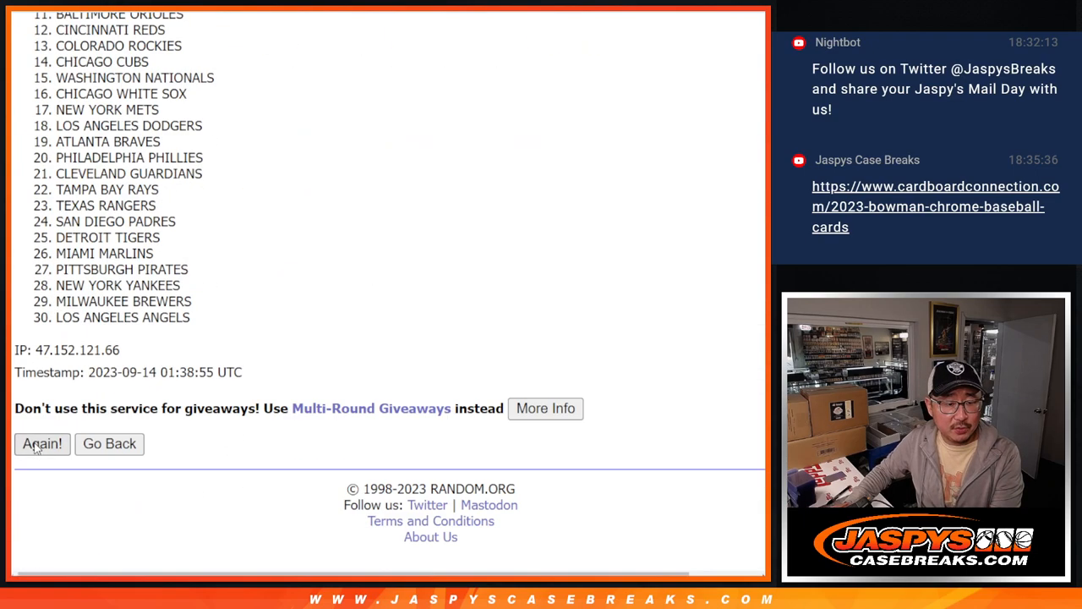
left_click(41, 443)
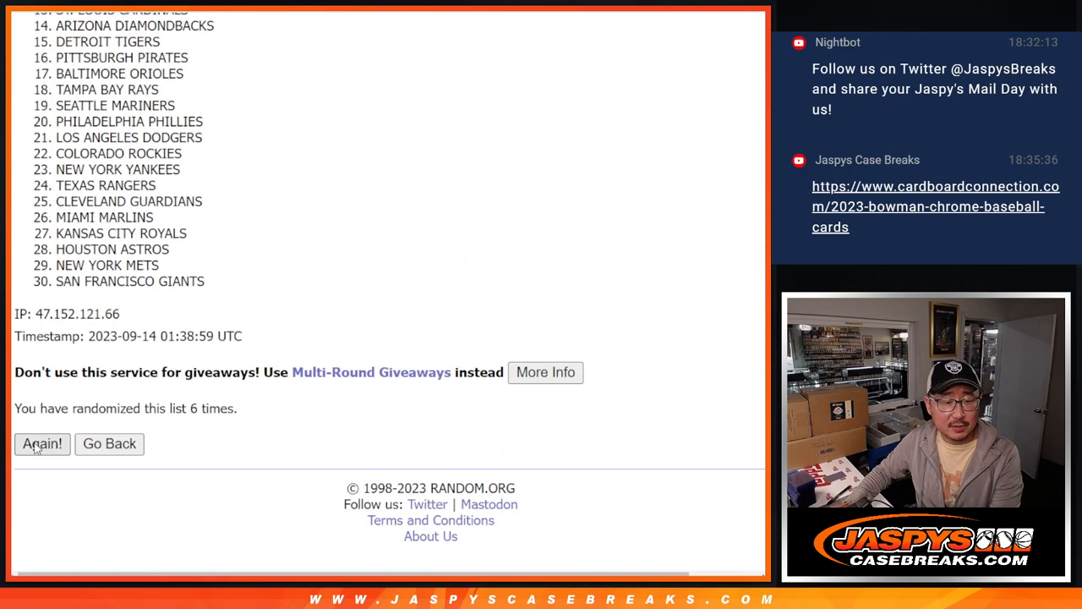
left_click(42, 443)
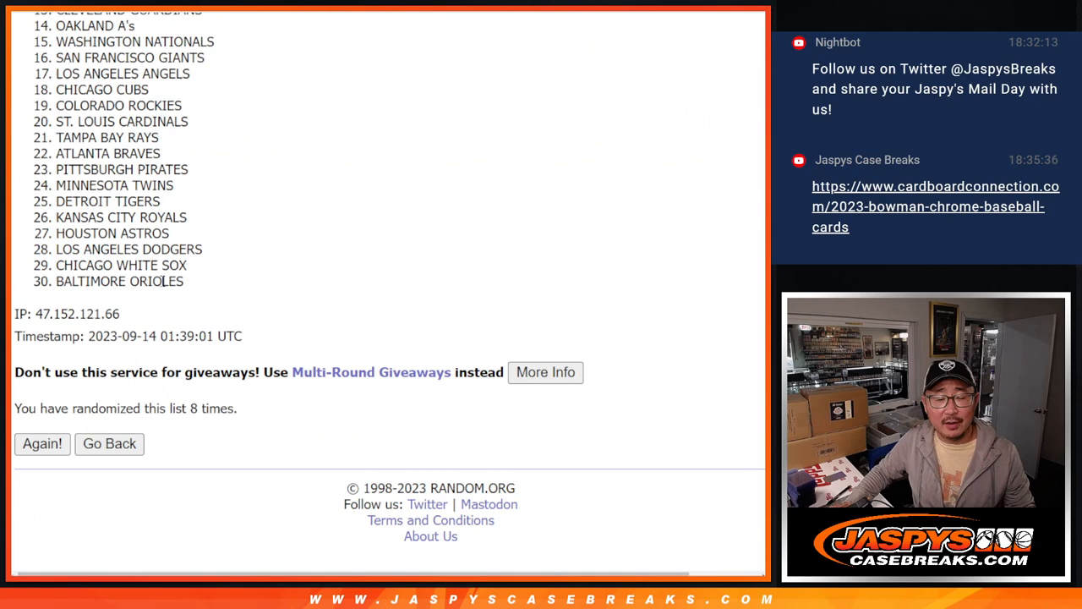
left_click(41, 443)
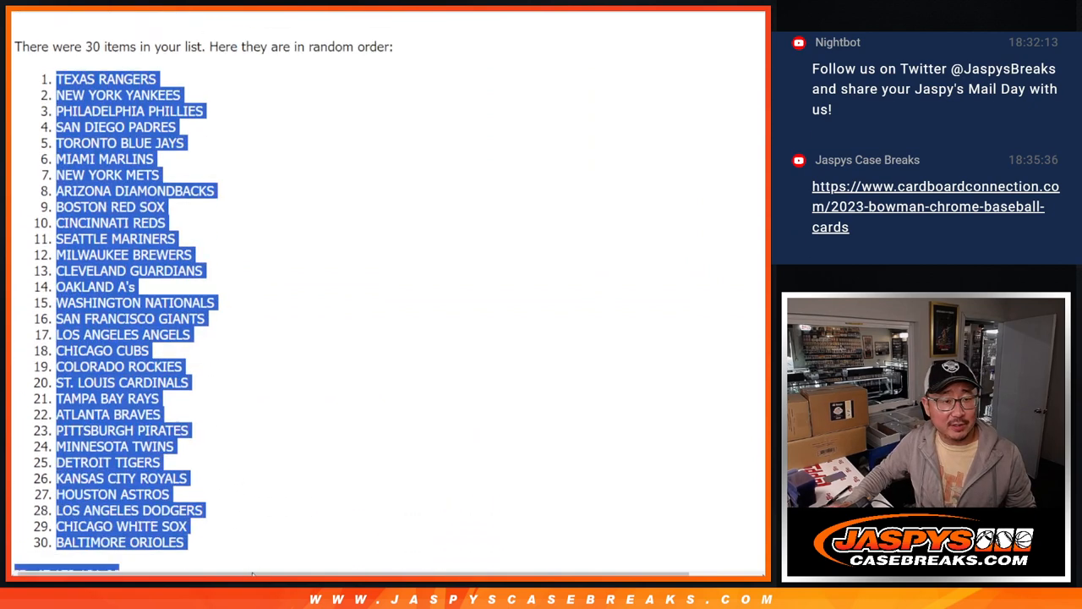
scroll("down", 3)
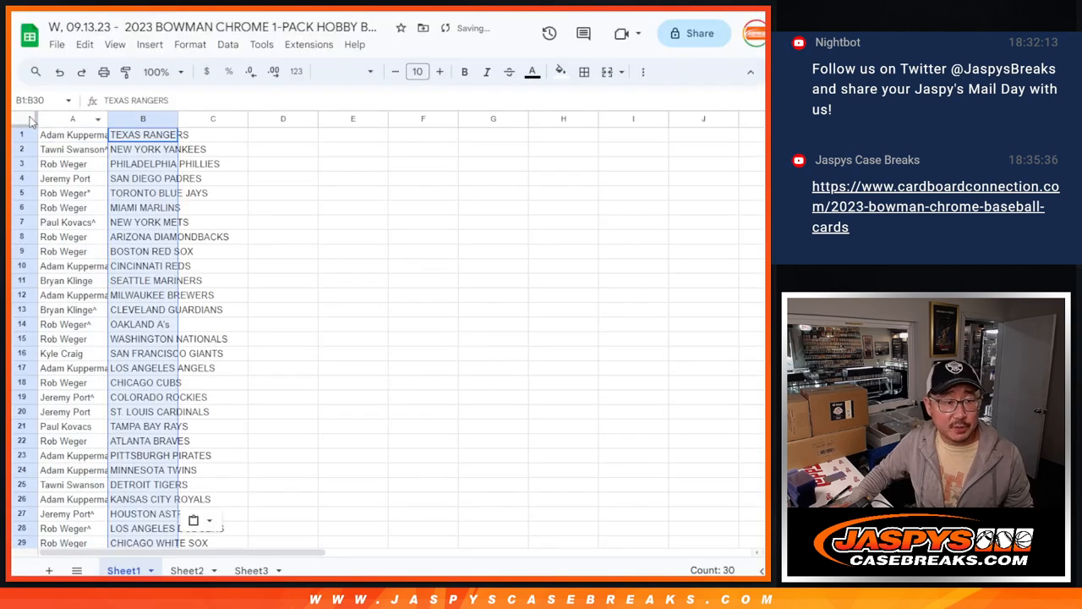
Select all of Sheet1, zoom in, and scroll through the rows.
left_click(23, 119)
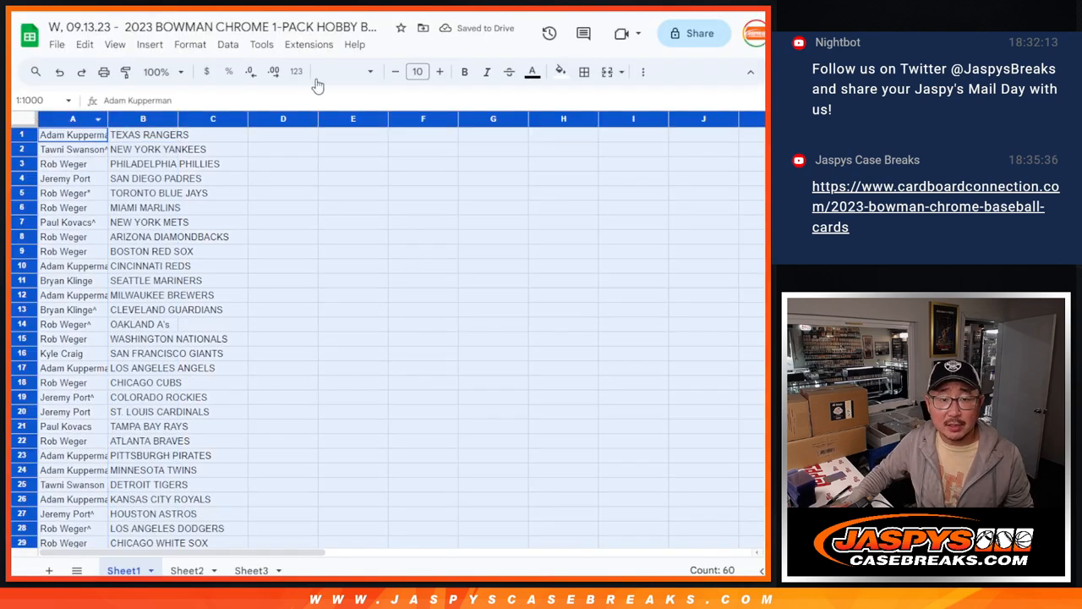
left_click(417, 71)
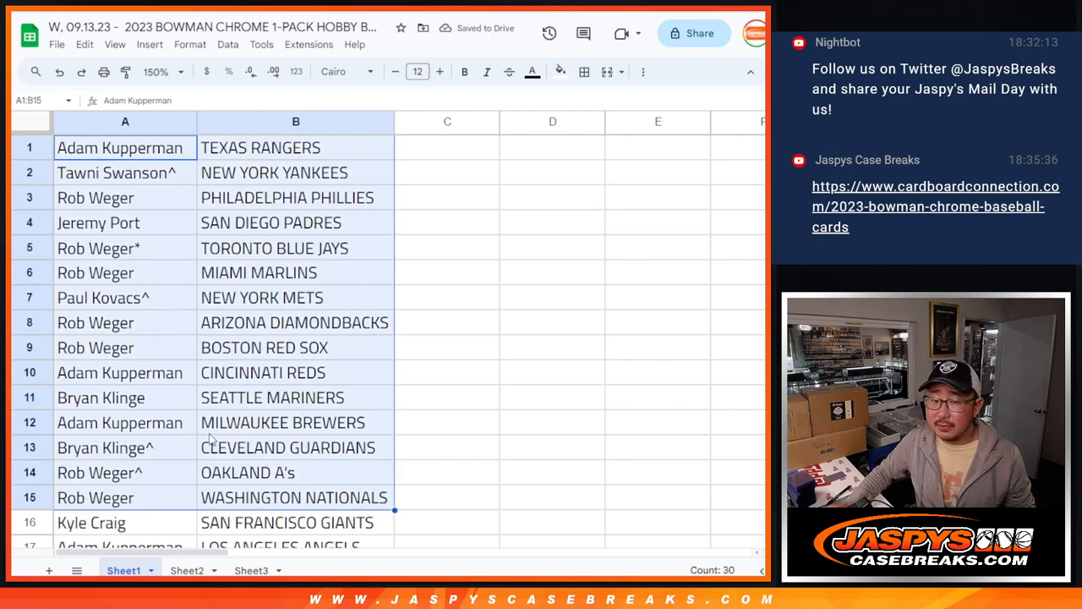
scroll("down", 3)
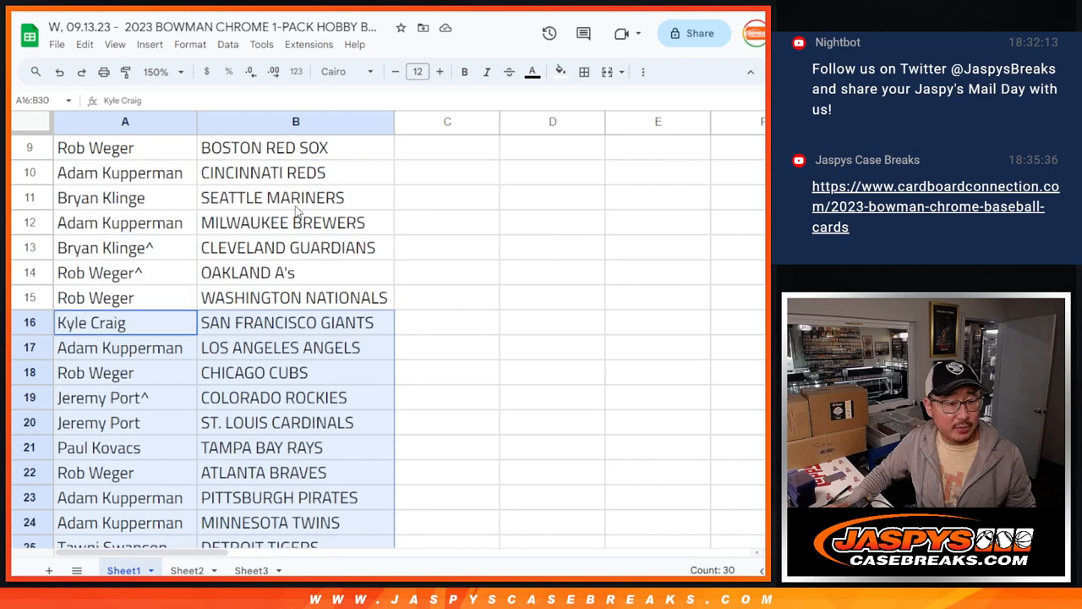
Print Sheet1's name-and-team list, confirming the print job.
left_click(152, 71)
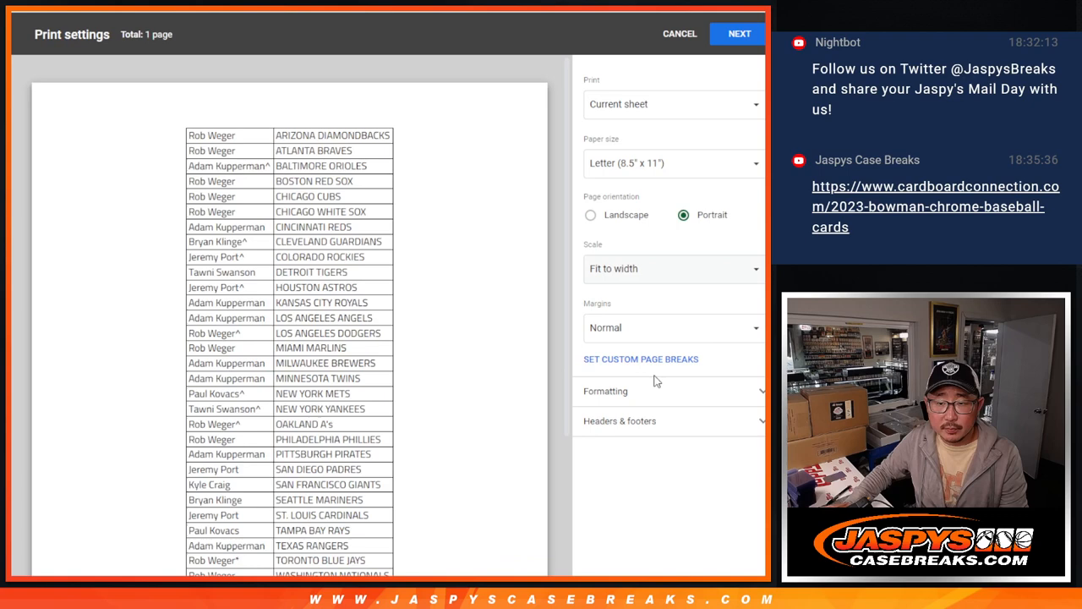
left_click(737, 34)
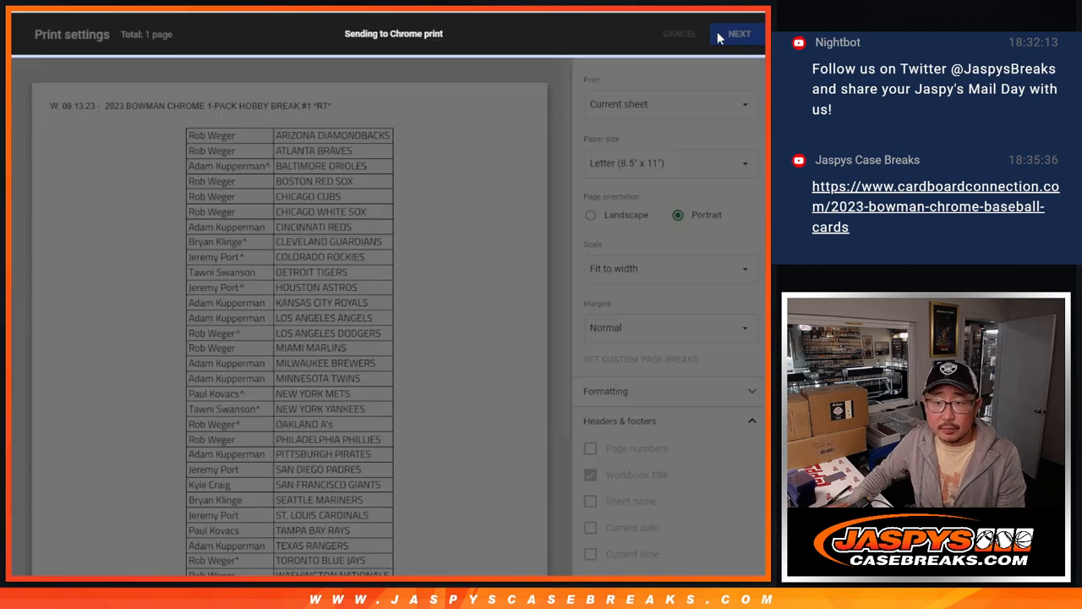
left_click(679, 34)
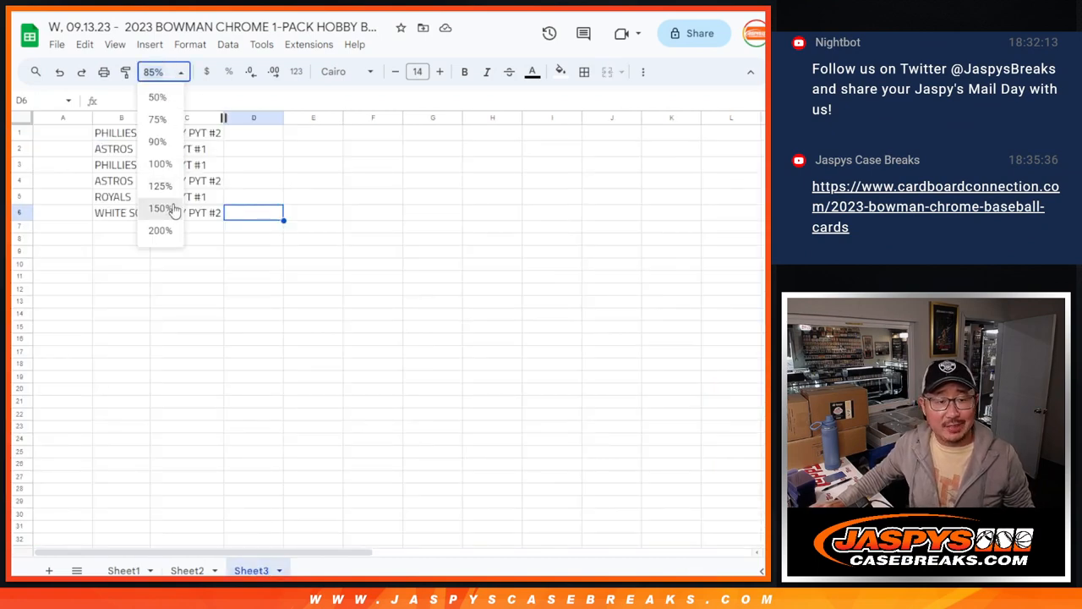
Zoom Sheet3 to 150%, clear the selection, and return to the list randomizer.
left_click(160, 208)
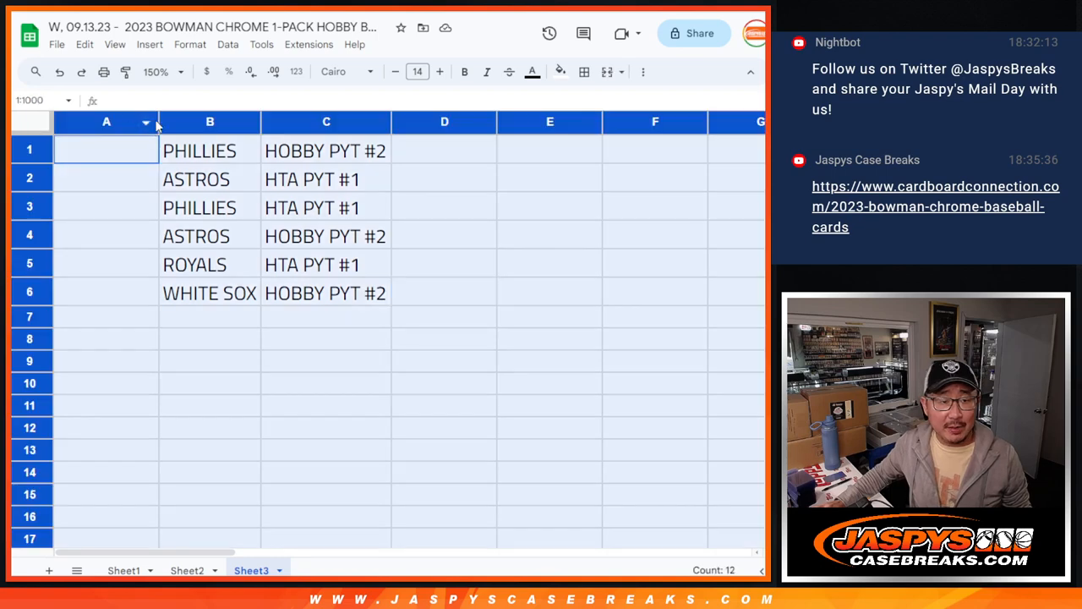
left_click(106, 178)
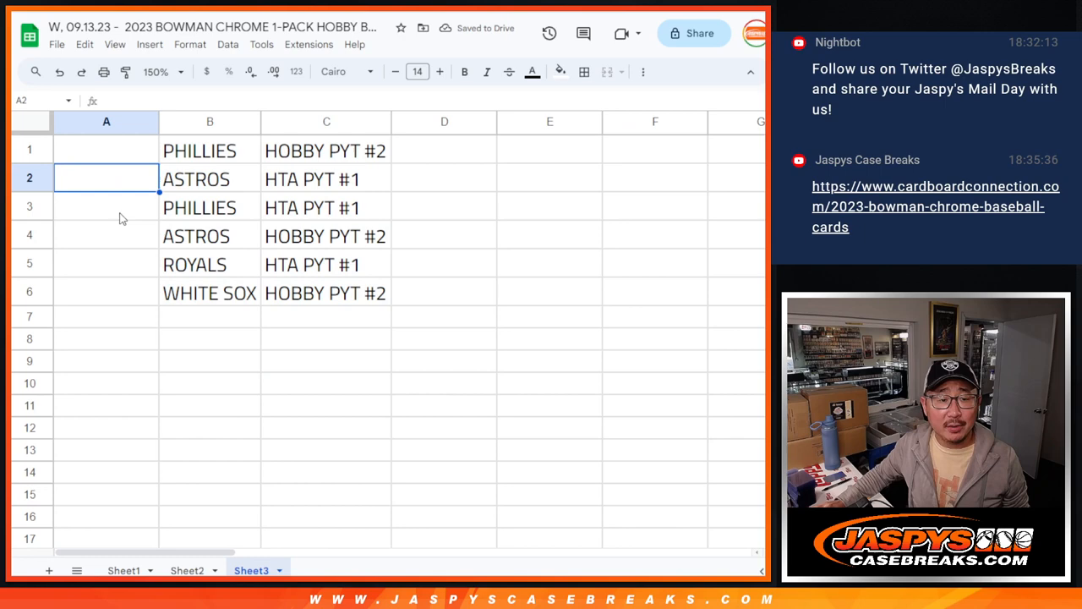
left_click(106, 291)
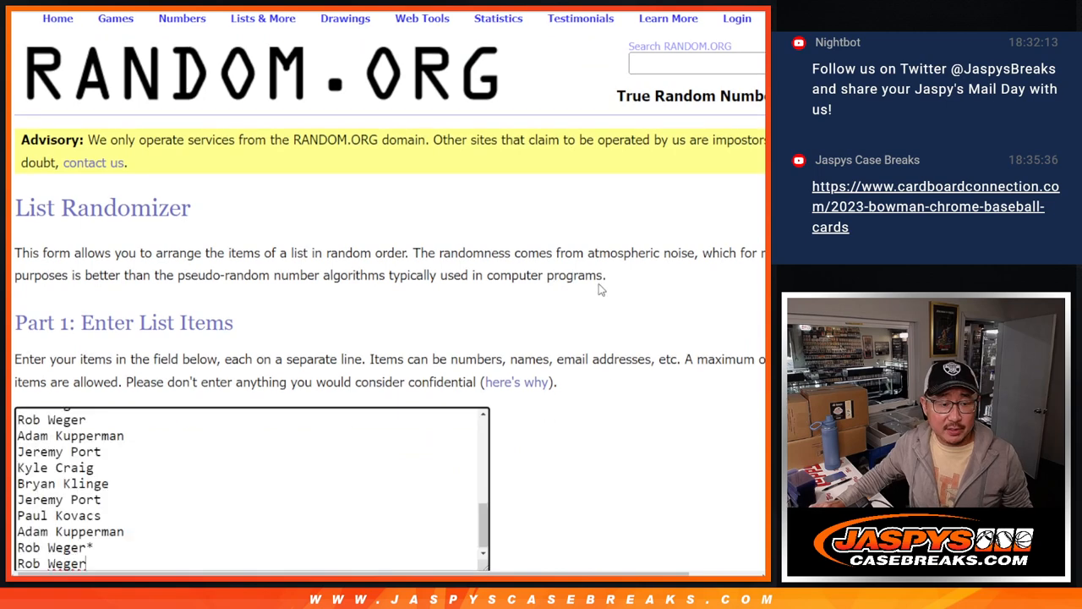
Randomize the 30 names repeatedly, scroll to the top, and select the top six.
scroll("down", 3)
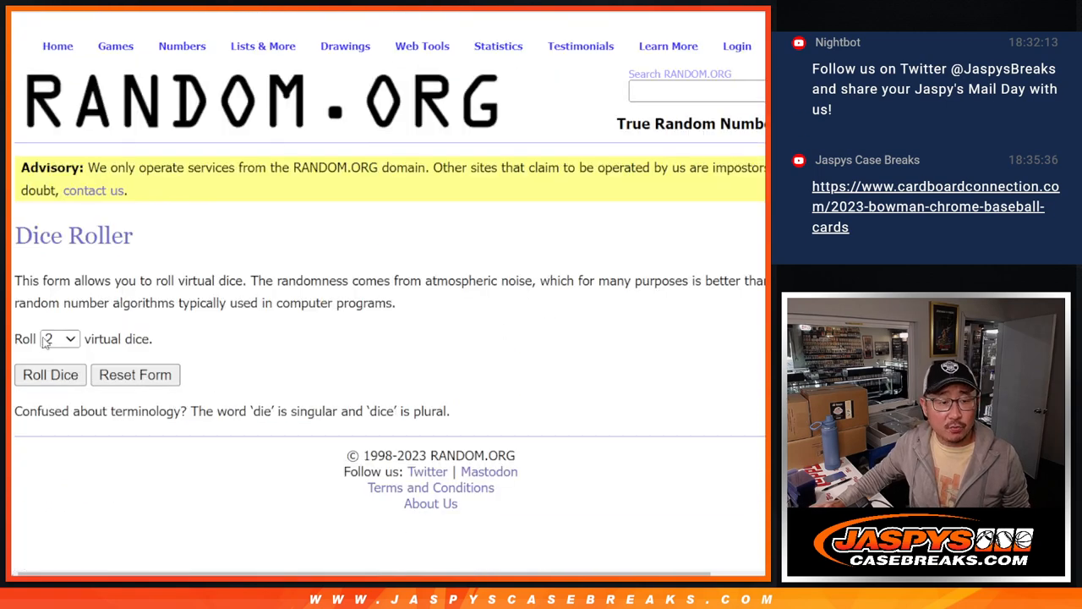
left_click(50, 375)
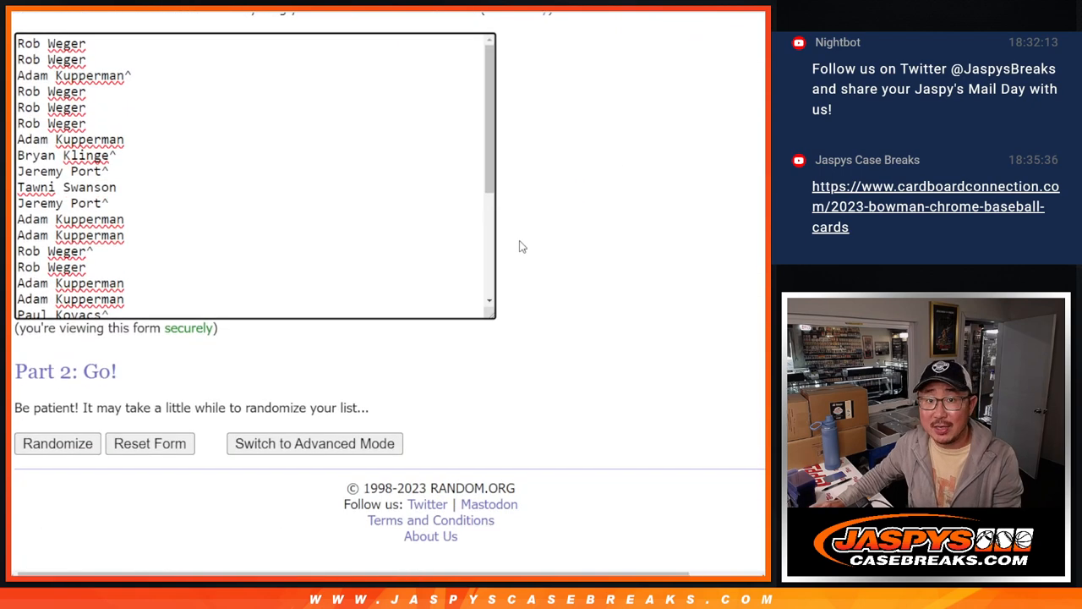
left_click(57, 443)
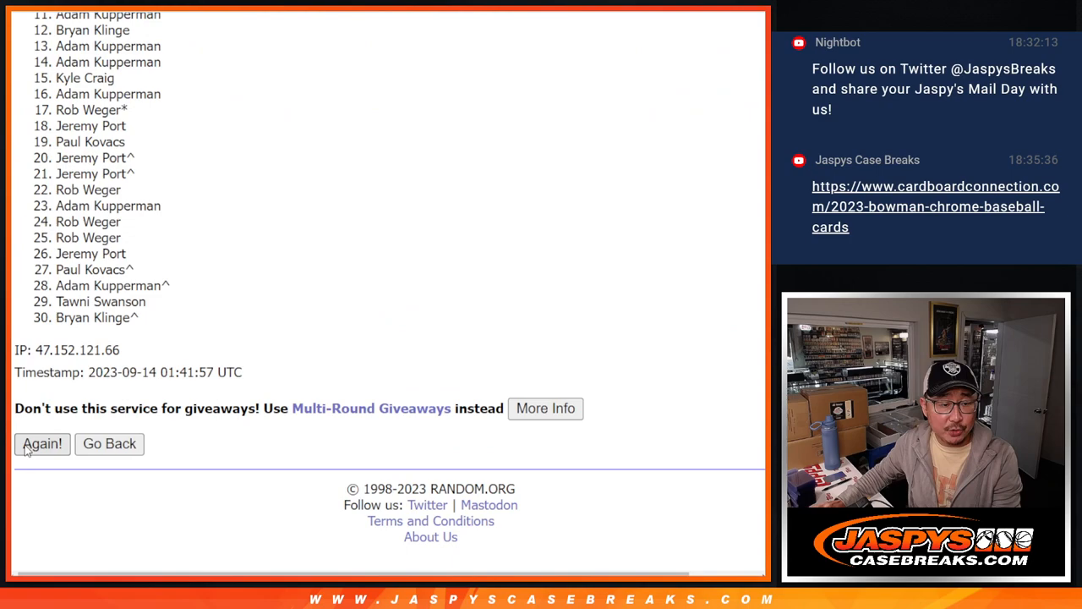
left_click(41, 443)
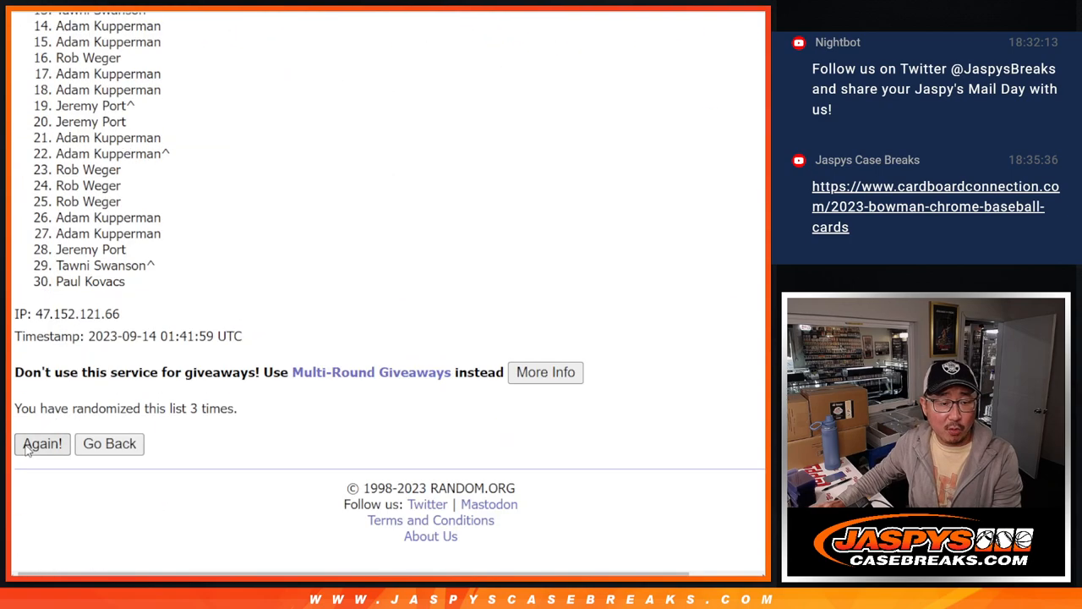
left_click(42, 443)
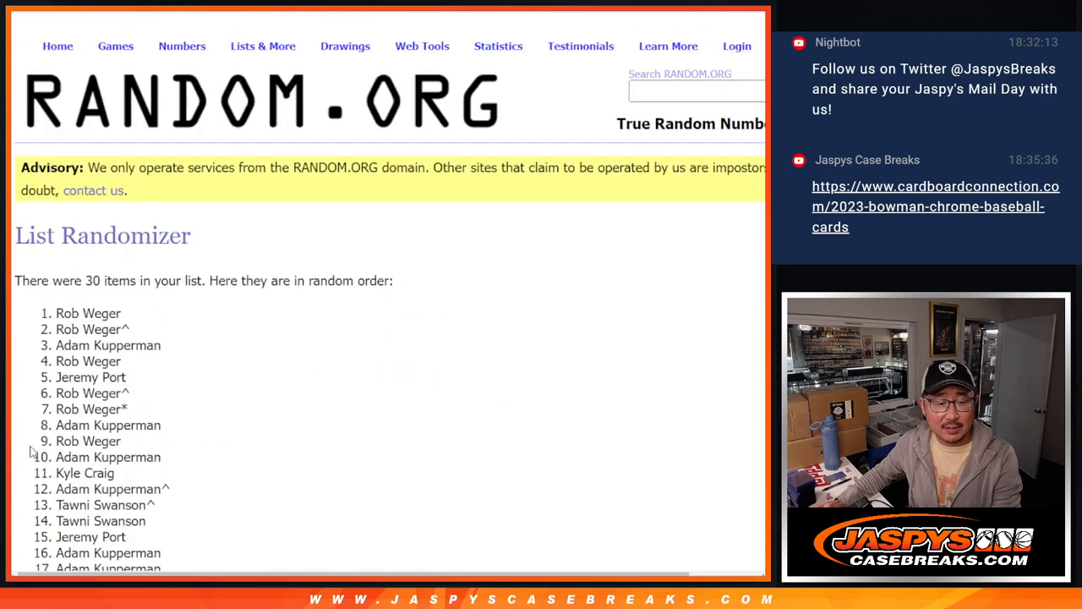
scroll("down", 3)
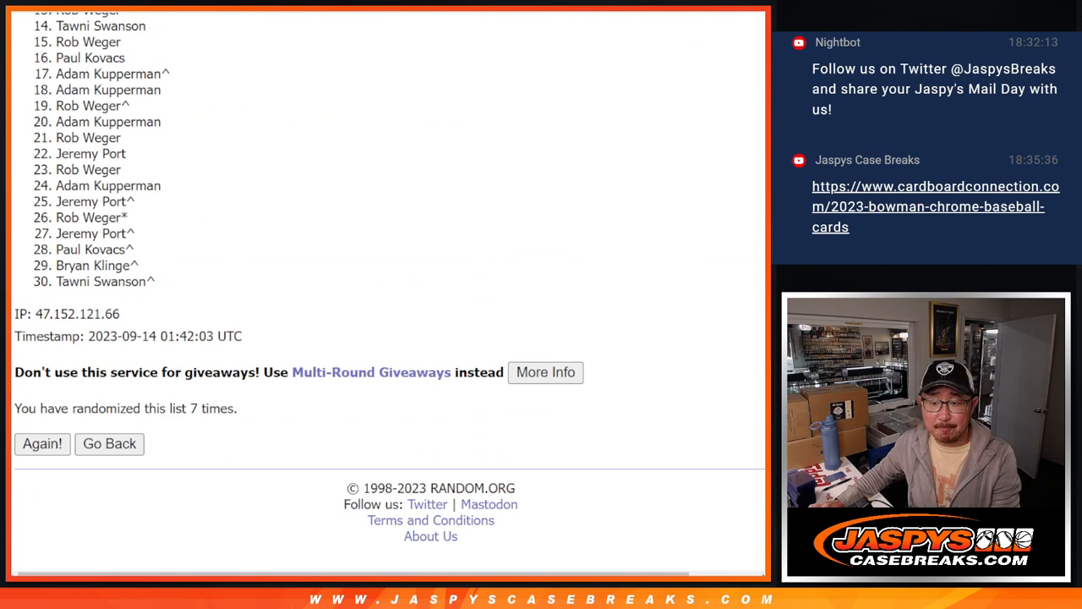
scroll("up", 3)
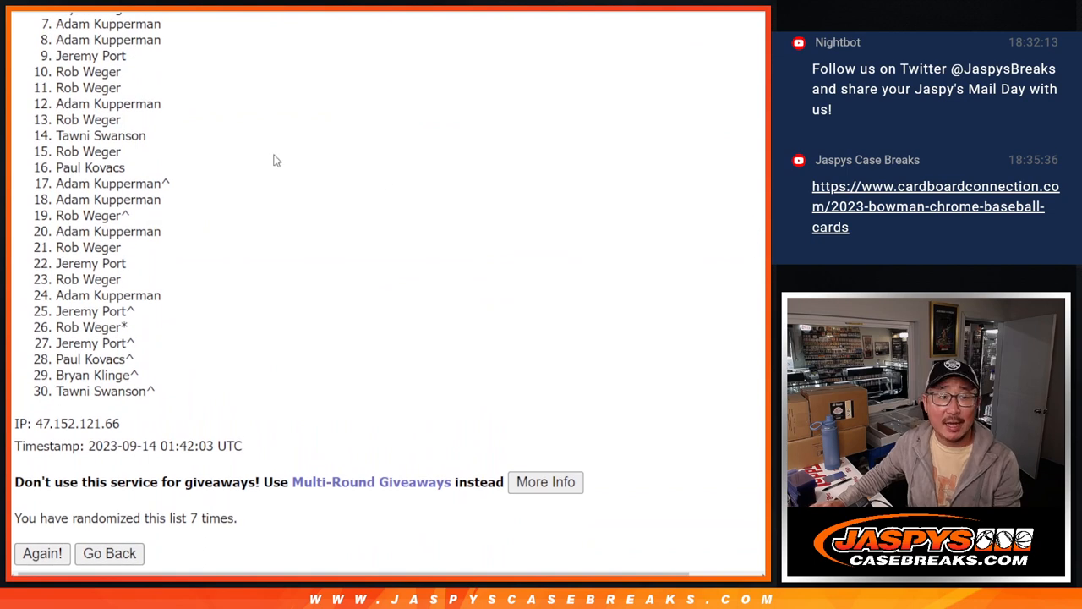
mouse_move(55, 119)
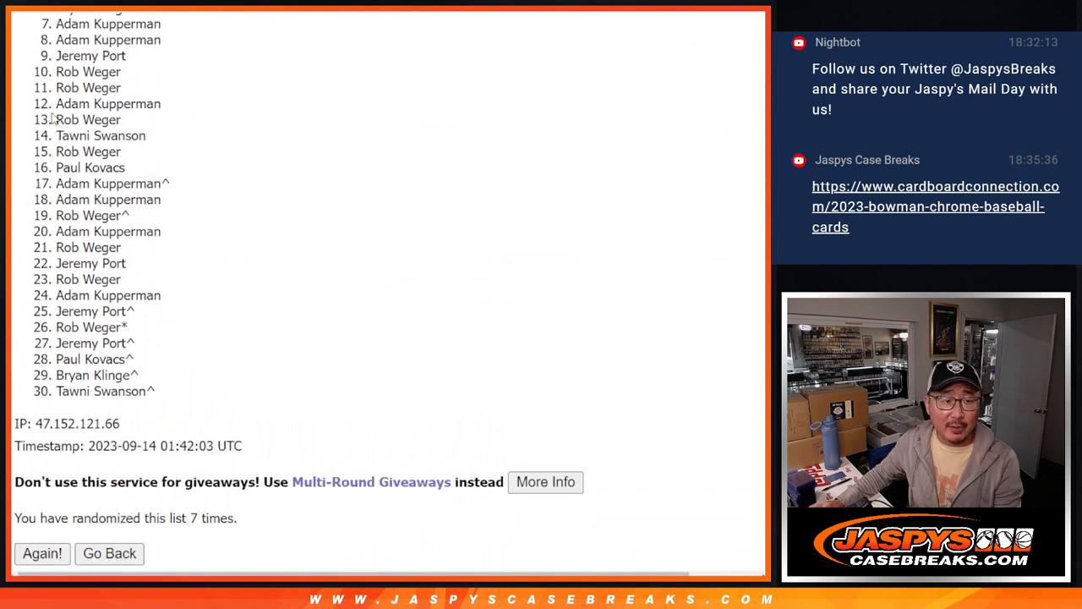
mouse_move(285, 326)
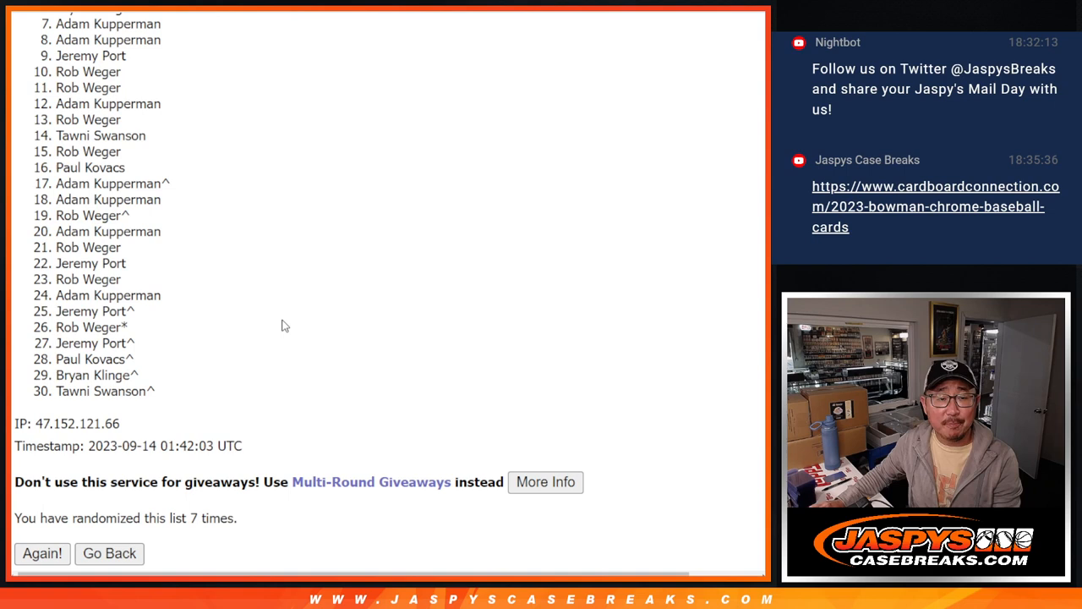
mouse_move(295, 319)
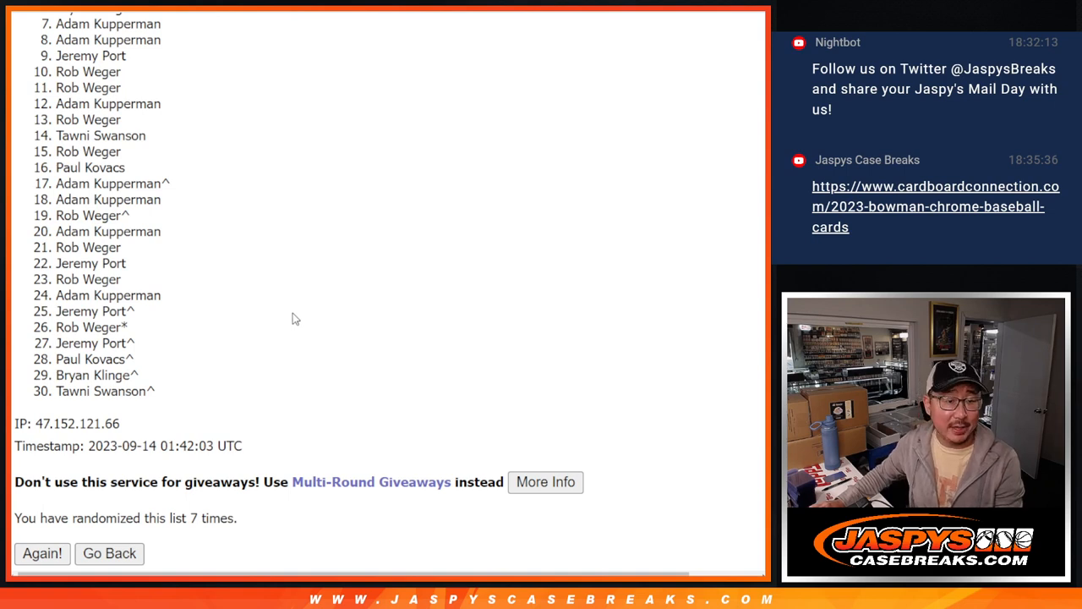
mouse_move(732, 276)
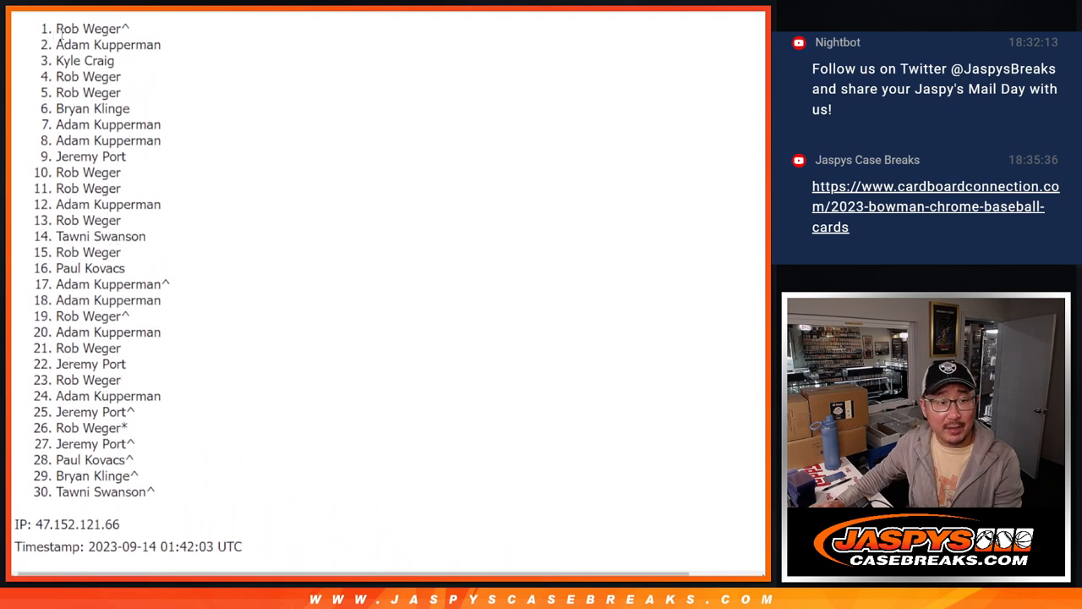
left_click_drag(58, 28, 130, 108)
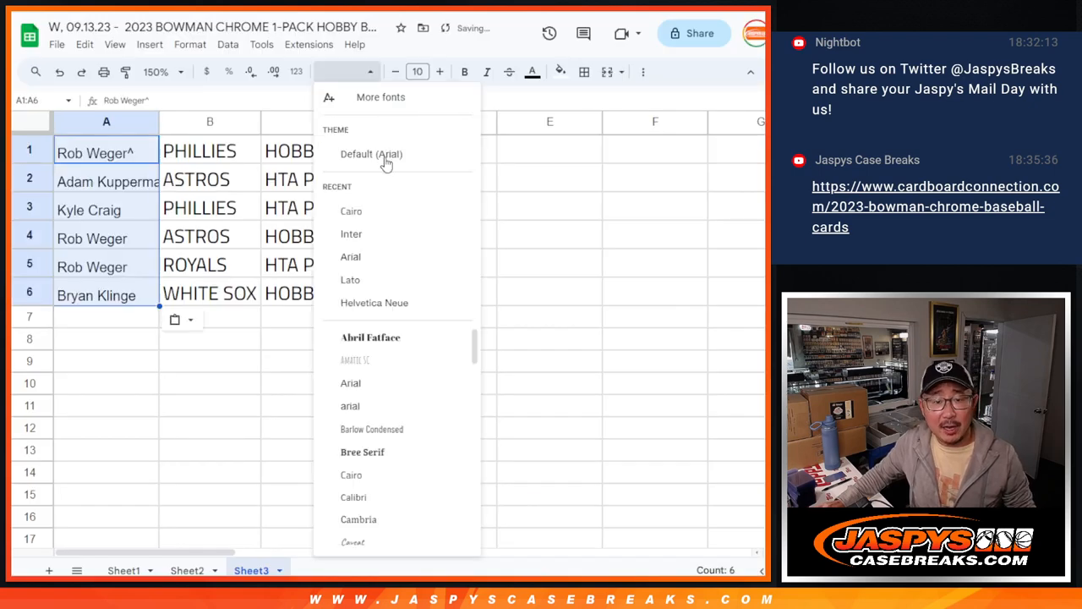
Set the pasted names in Cairo size 18 and review the six name-team pairings.
left_click(351, 211)
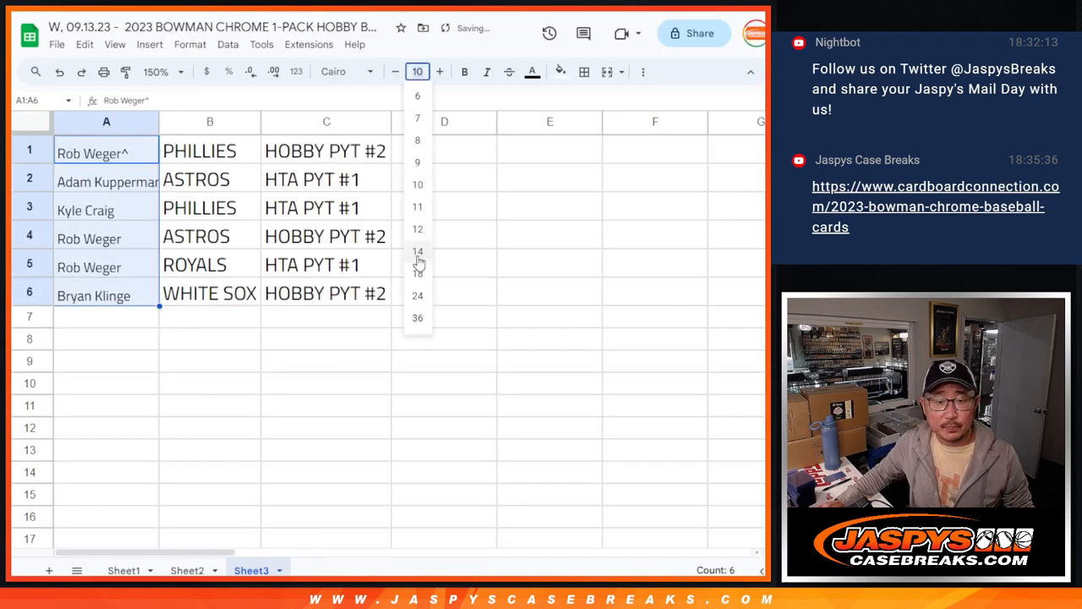
left_click(416, 273)
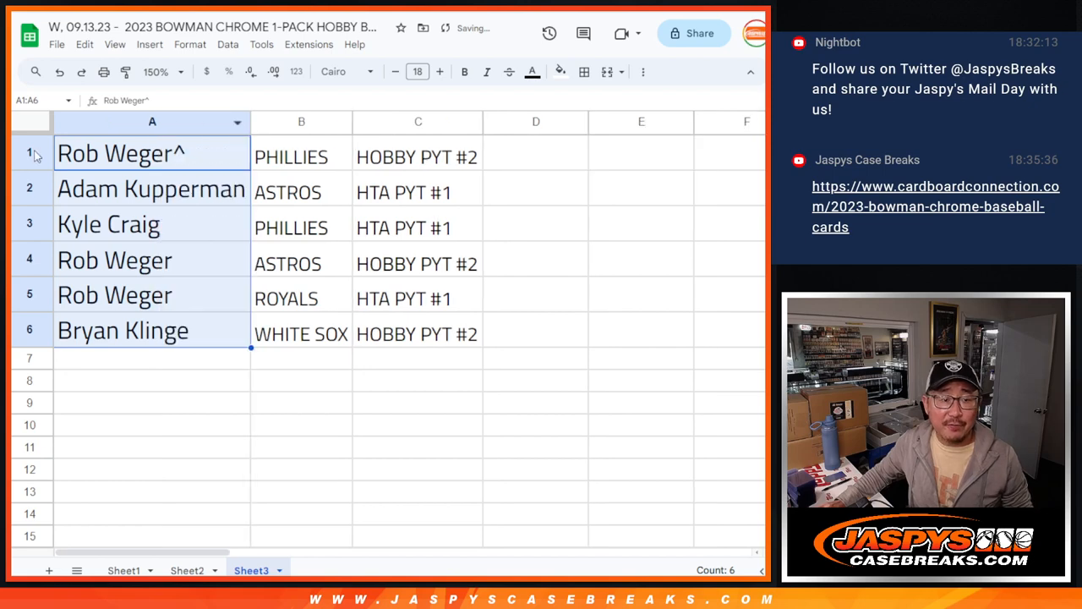
left_click(29, 152)
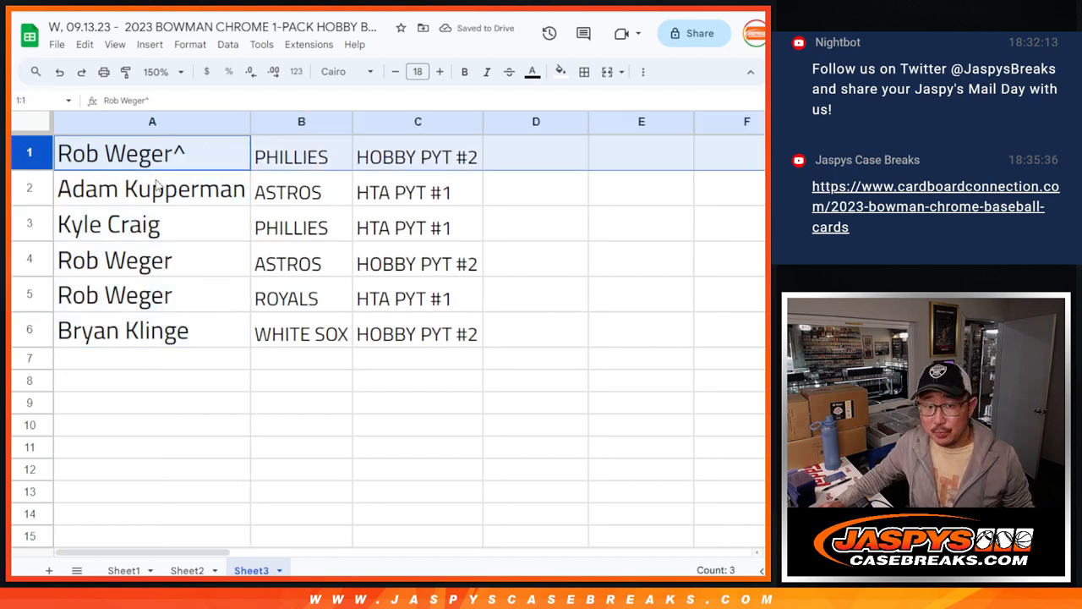
left_click(151, 188)
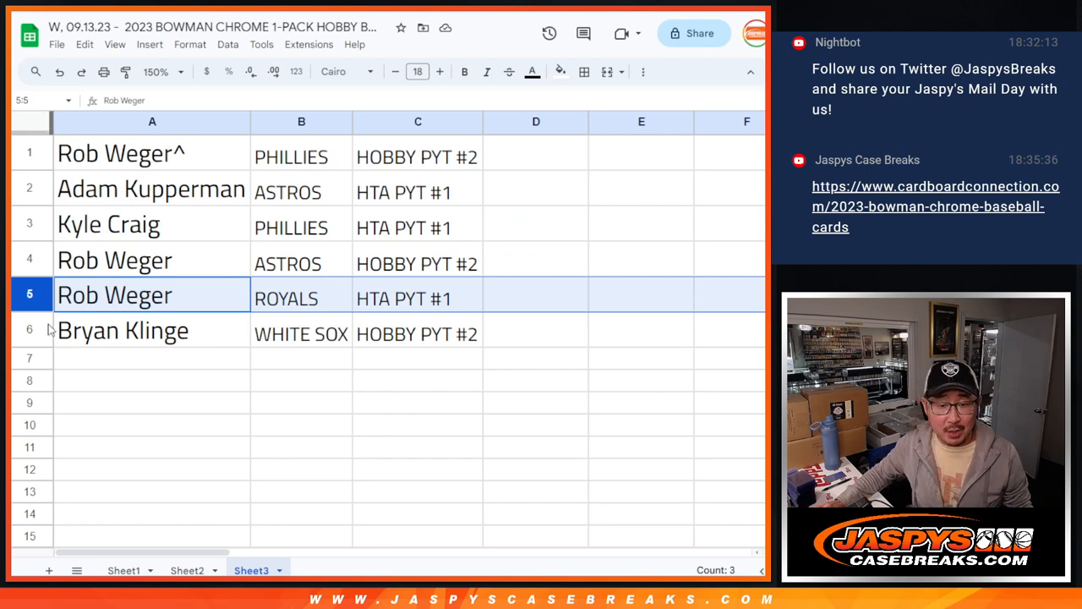
left_click(123, 329)
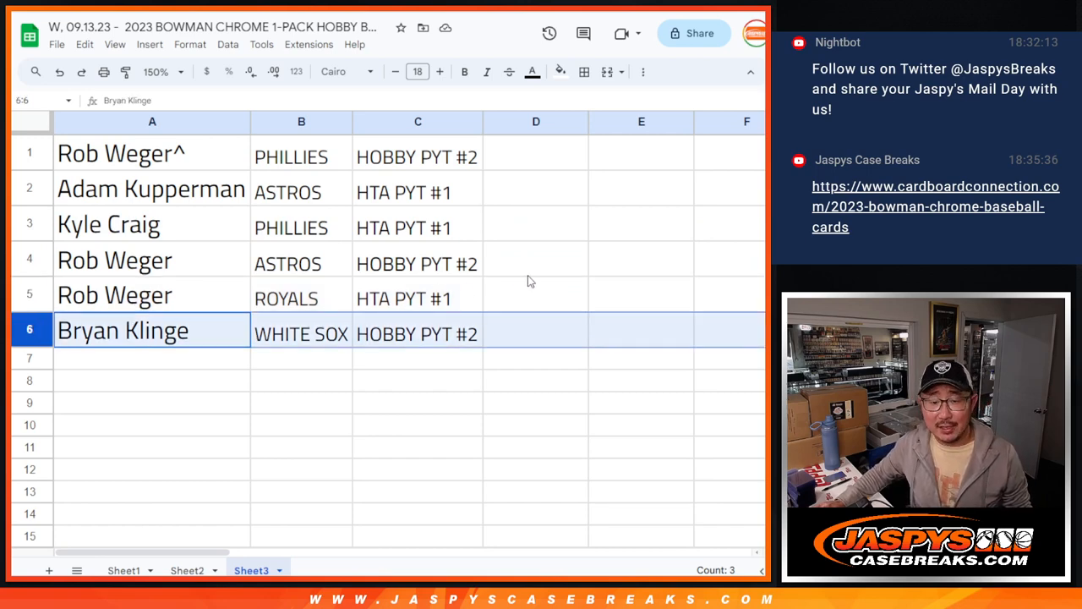
left_click(152, 153)
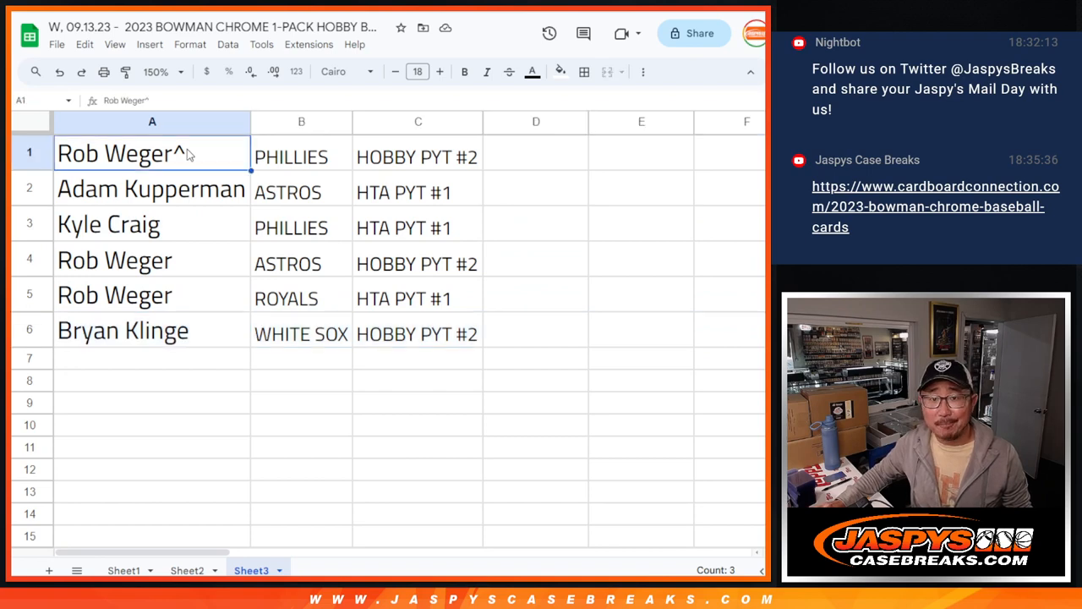